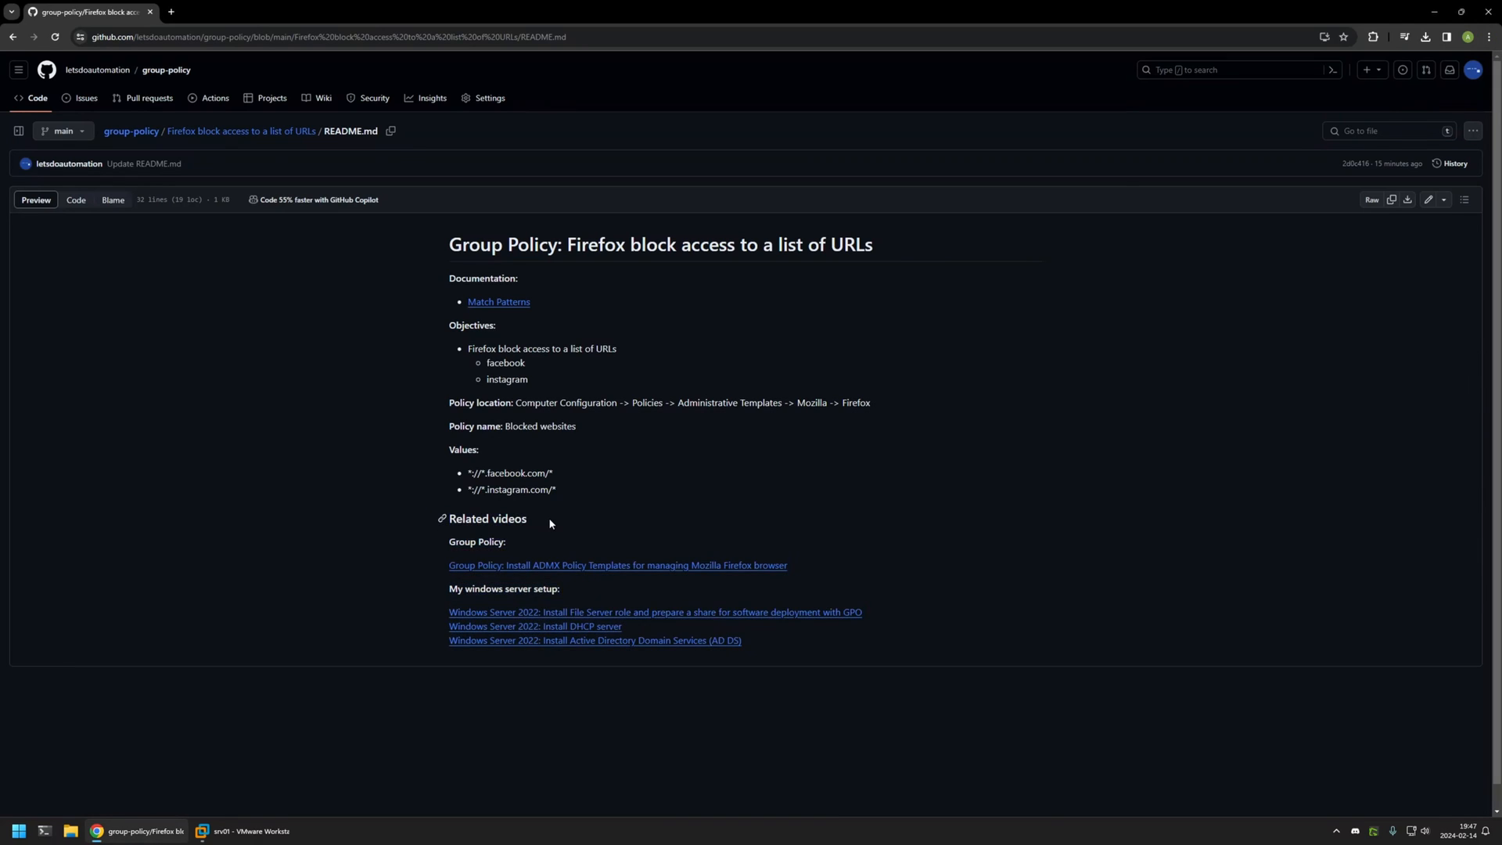
# Review the GitHub README objectives naming facebook and instagram and the policy location, name and values.
pyautogui.moveTo(608, 612); pyautogui.dragTo(740, 640)
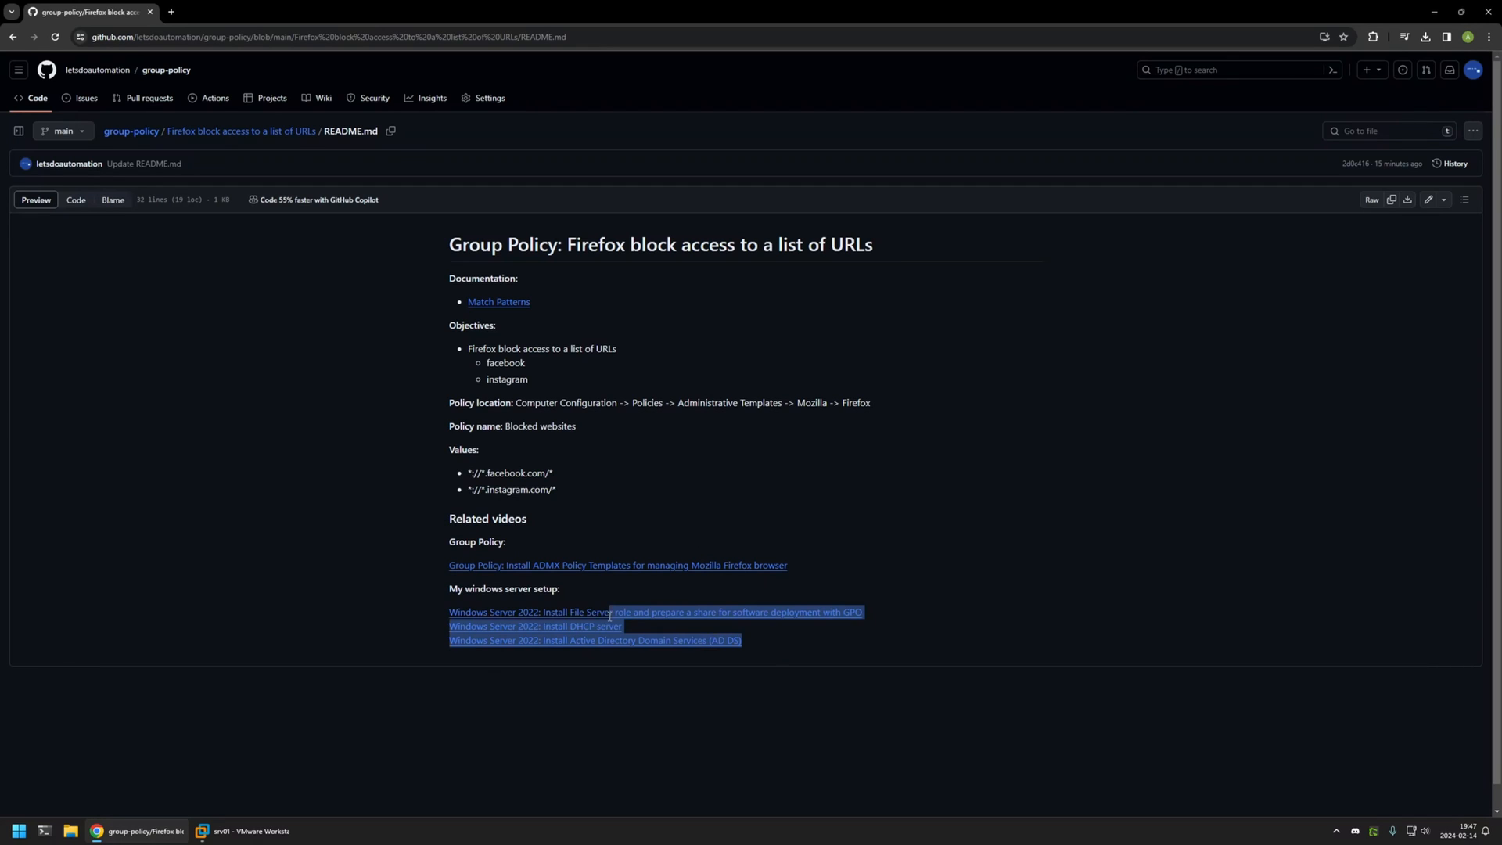
pyautogui.click(579, 591)
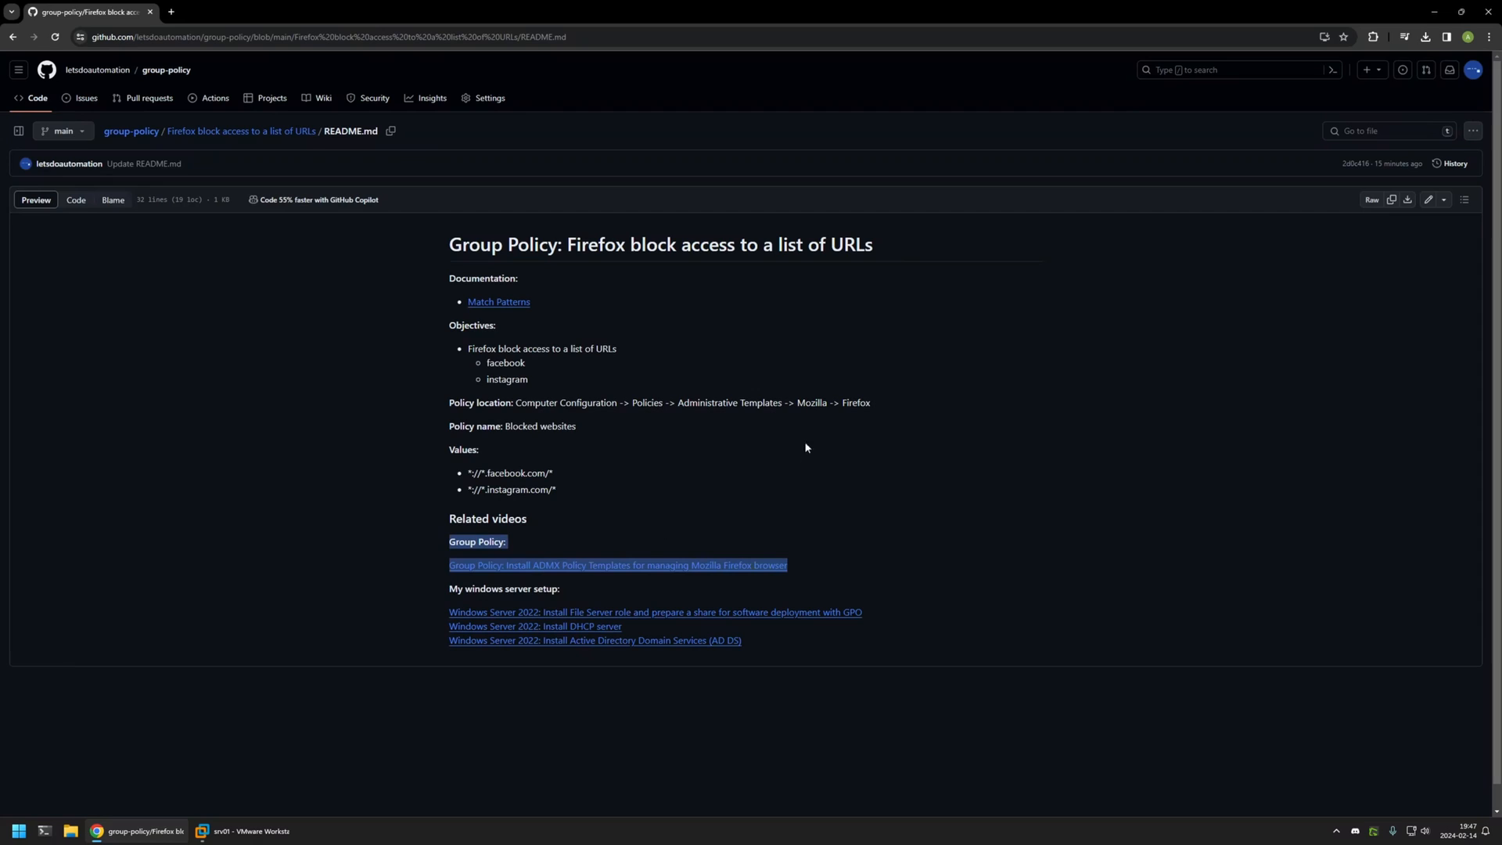
pyautogui.click(878, 407)
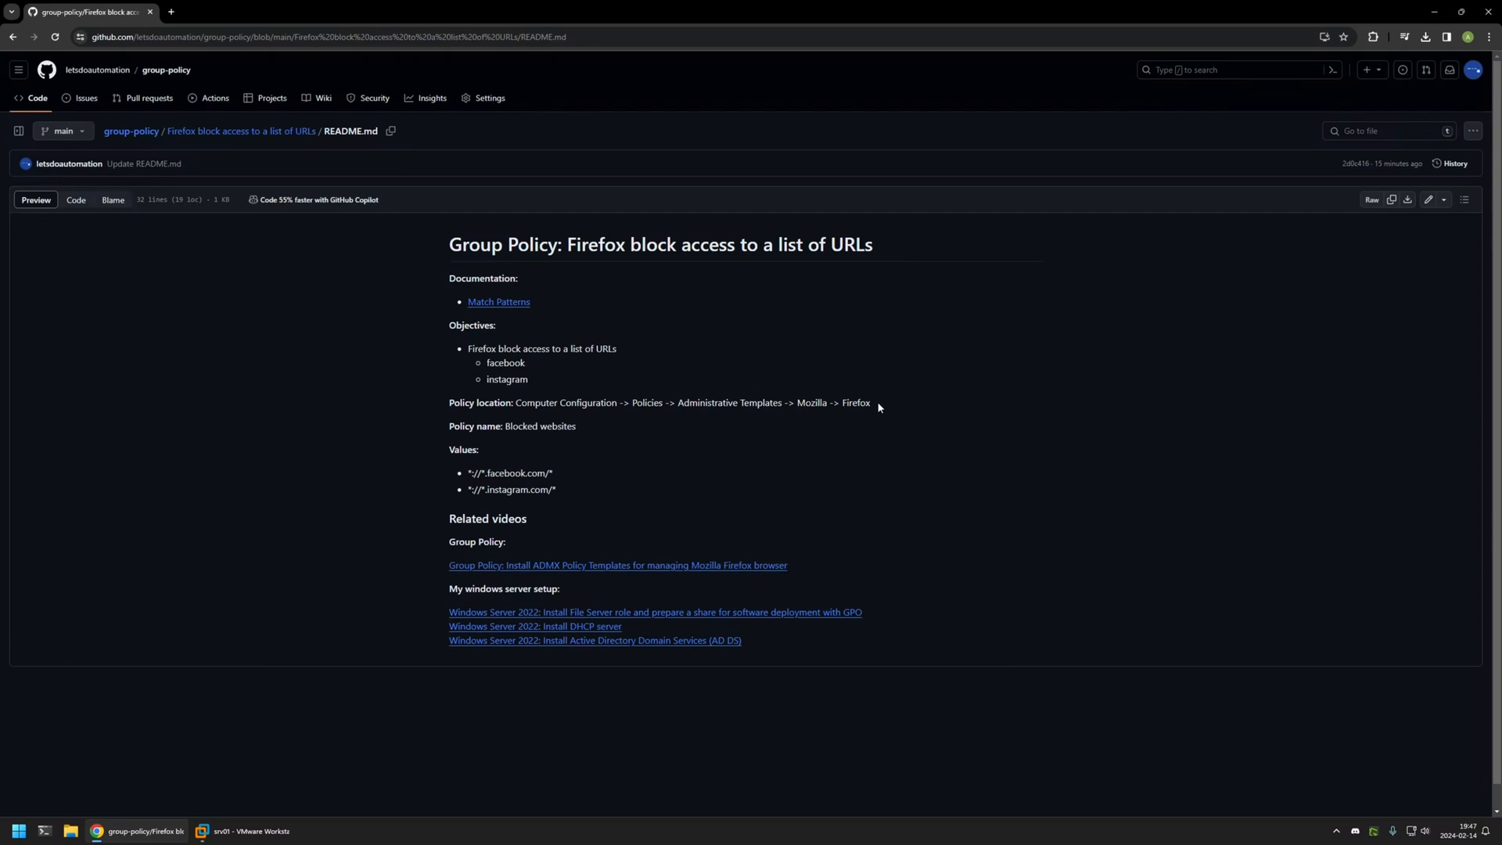
pyautogui.moveTo(469, 347); pyautogui.dragTo(529, 379)
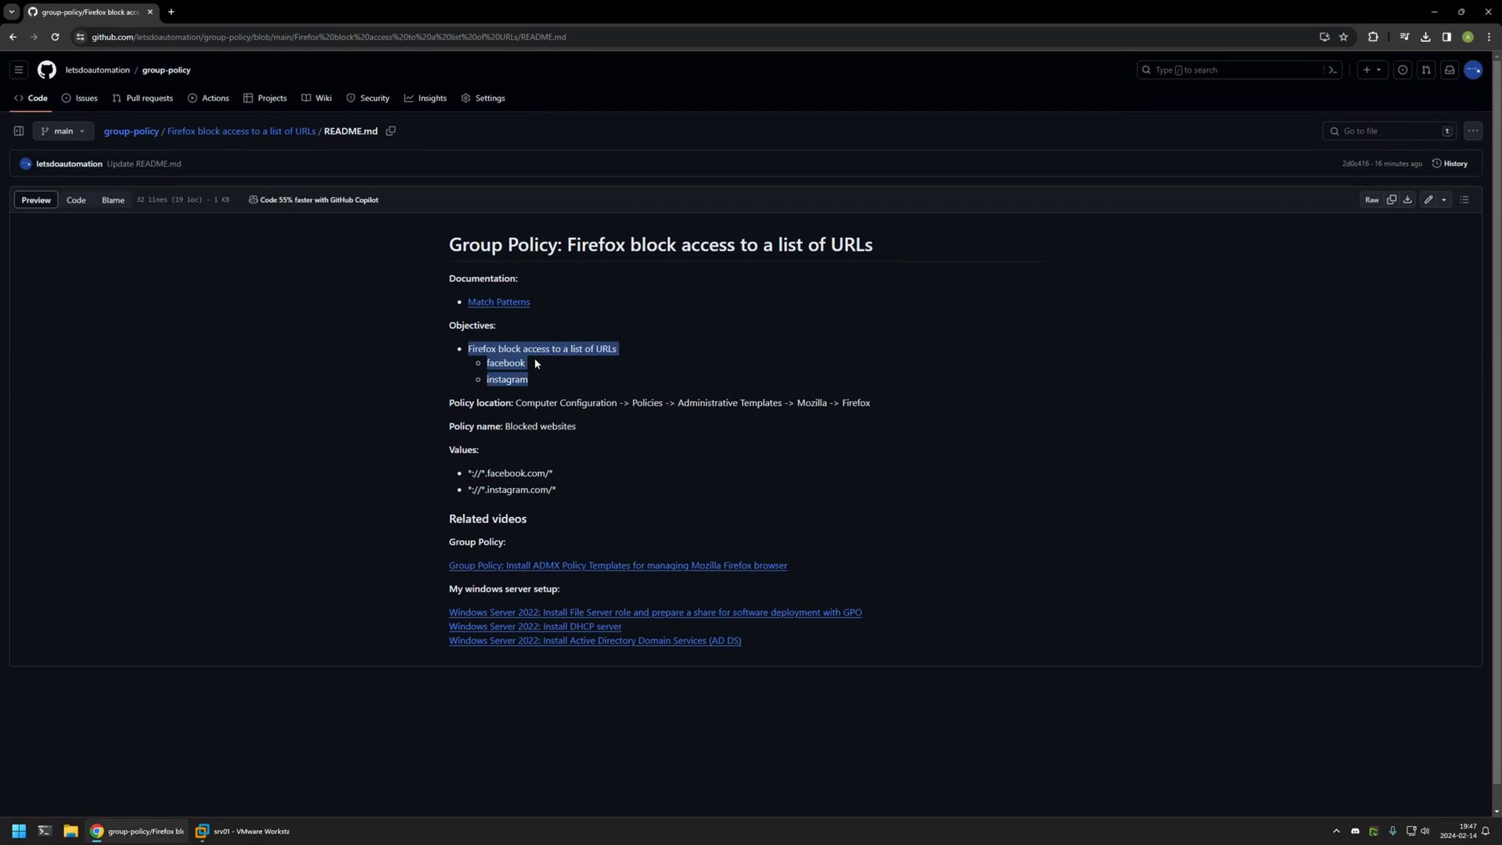
pyautogui.click(540, 370)
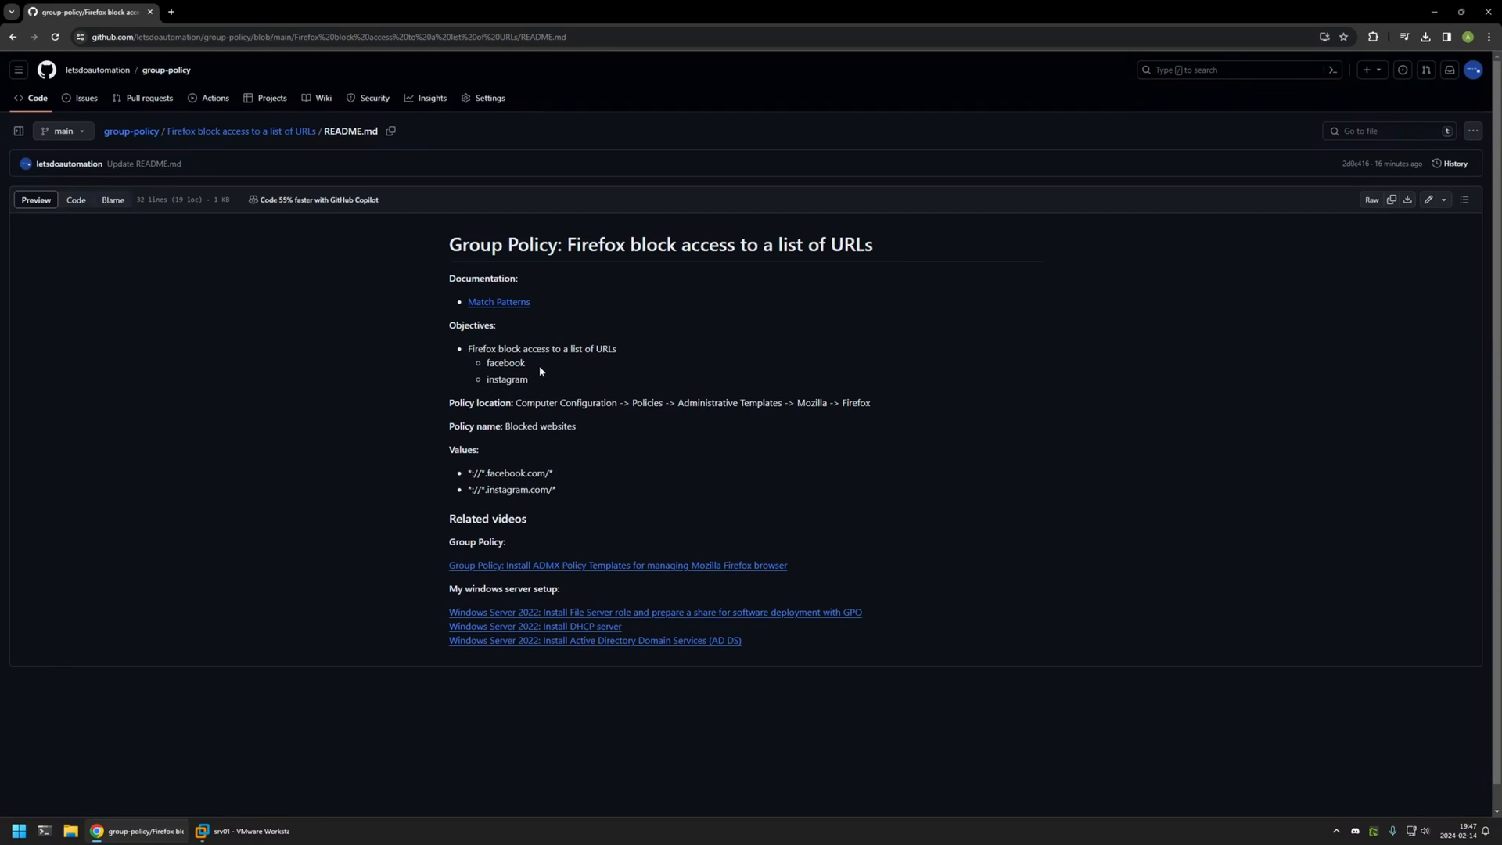
pyautogui.doubleClick(505, 379)
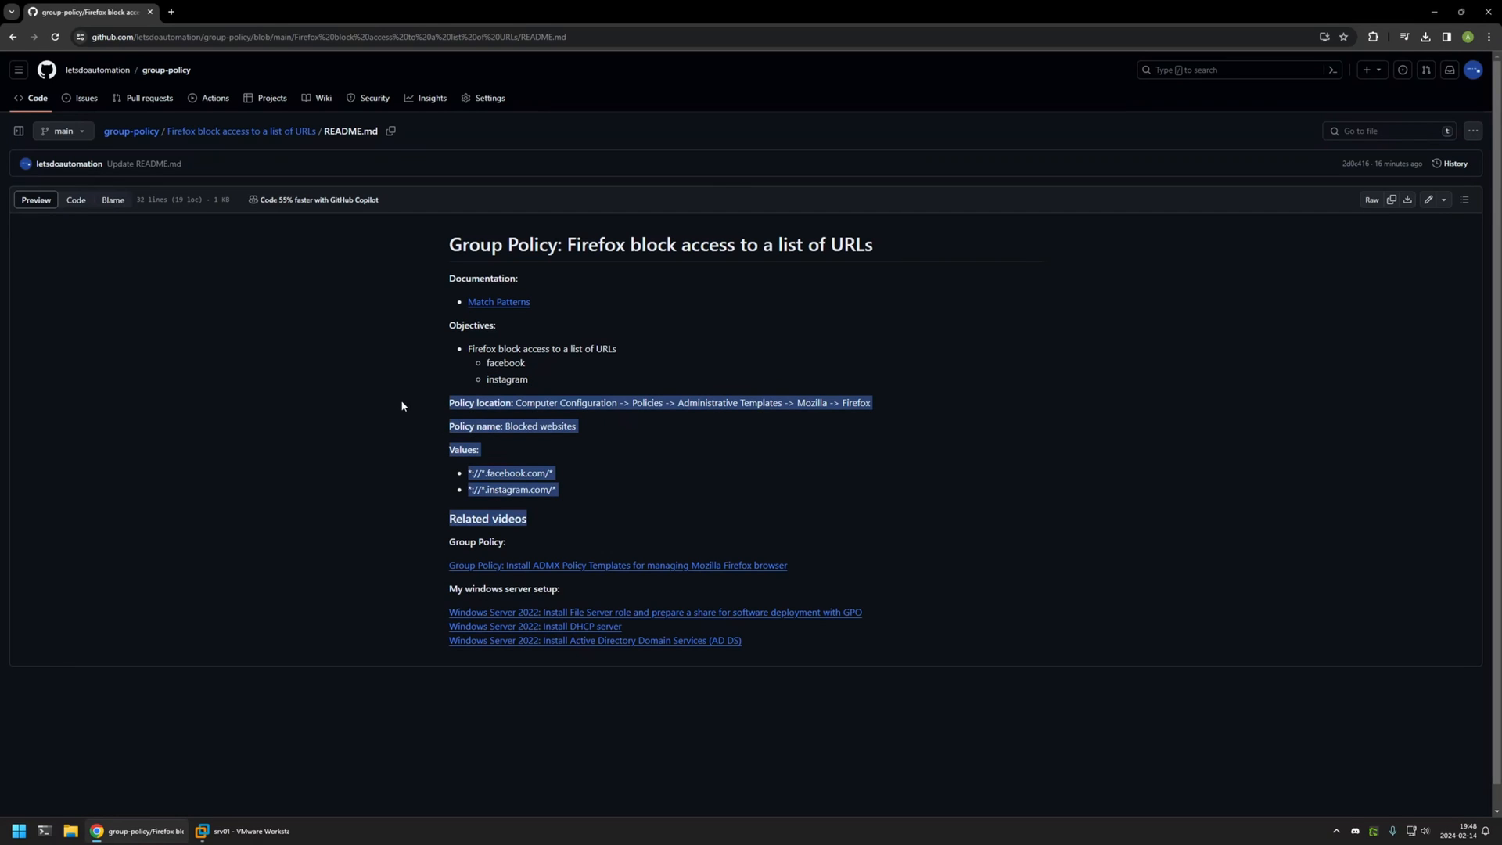
pyautogui.moveTo(583, 431)
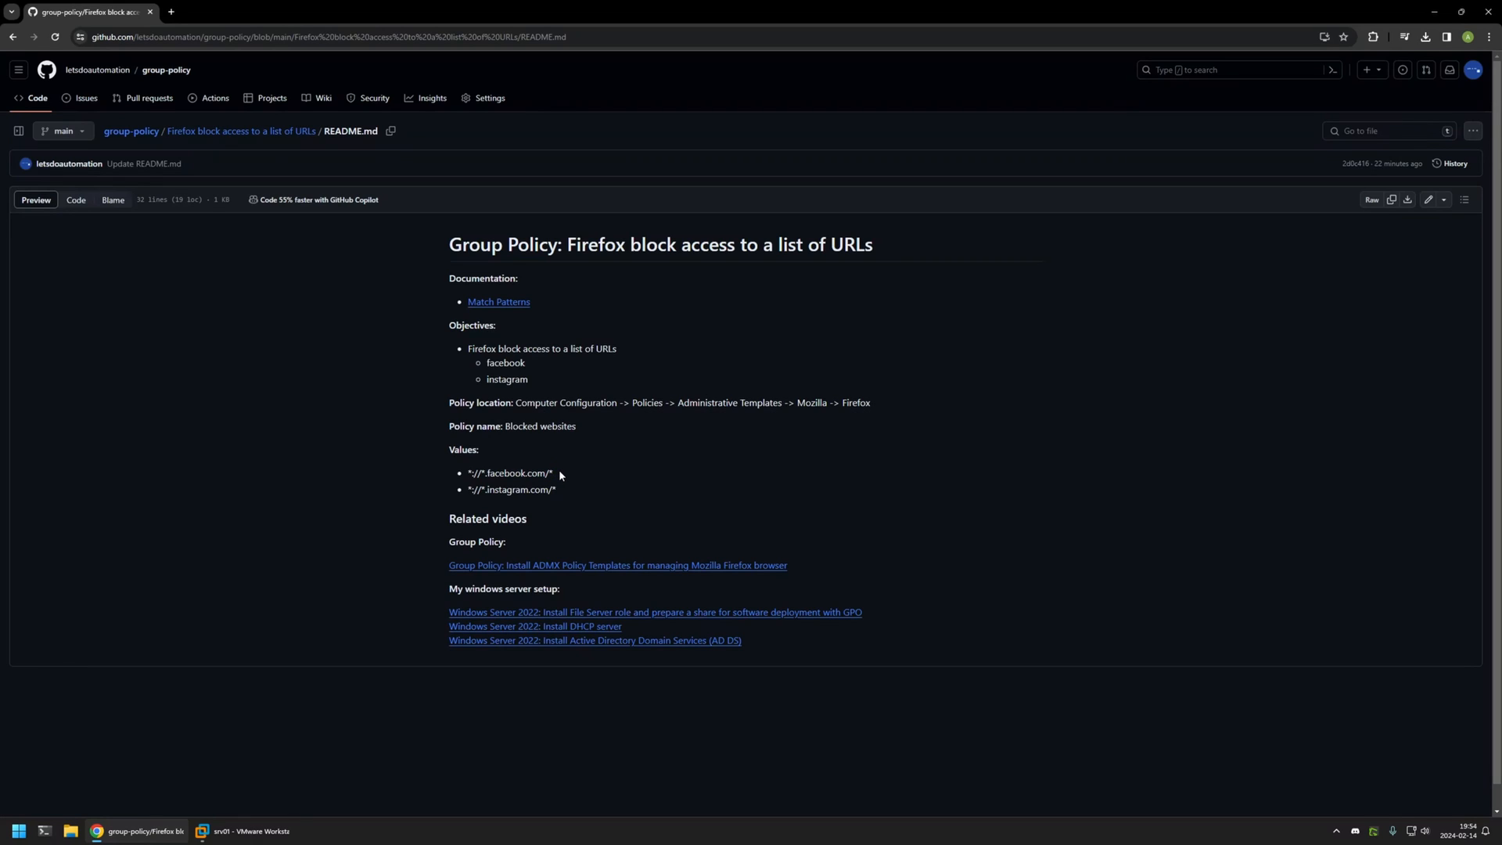
pyautogui.moveTo(528, 342)
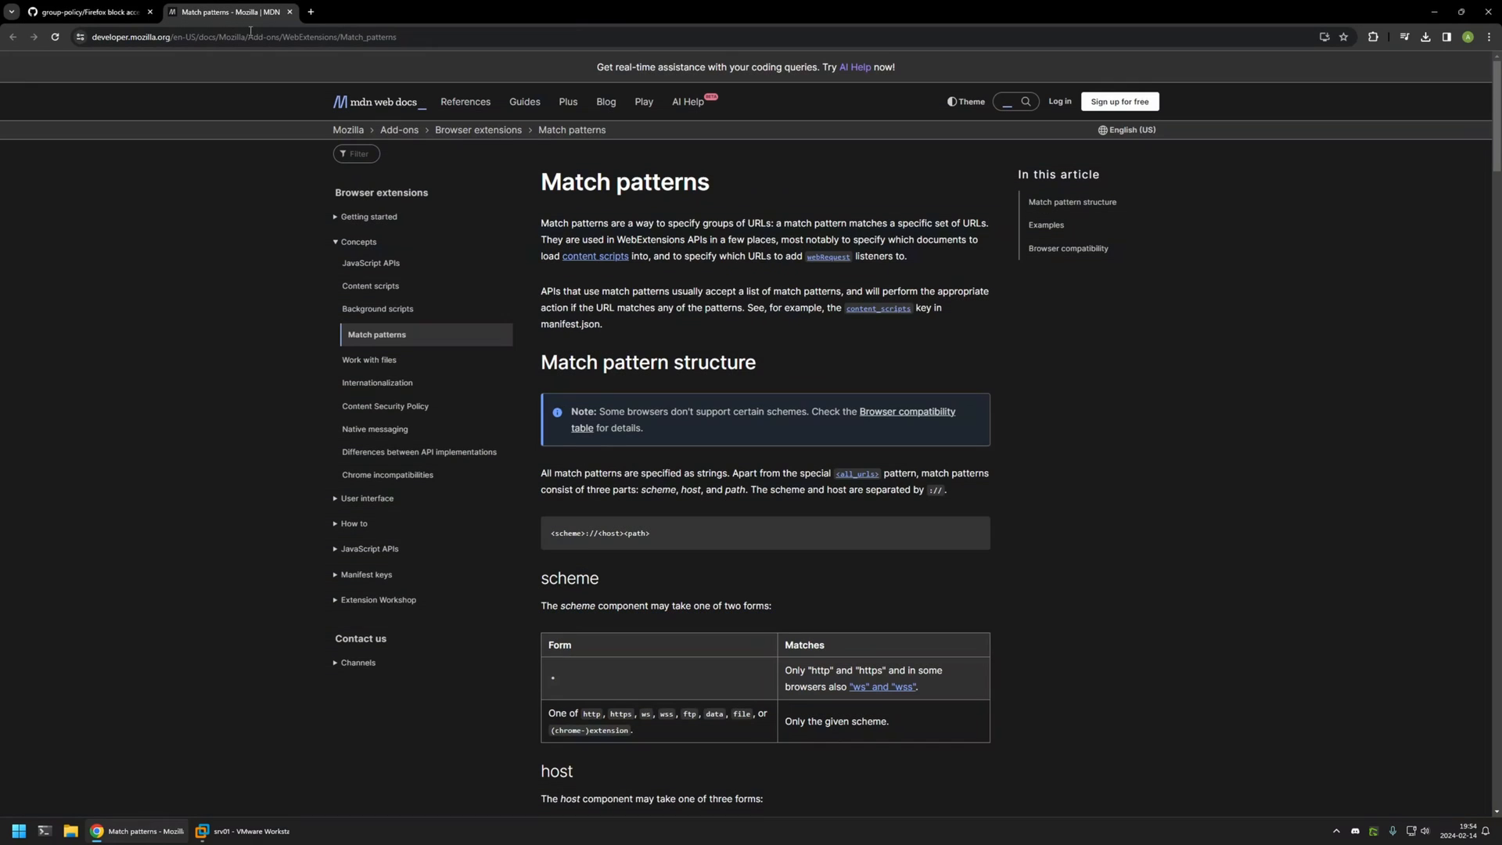
# Read through the MDN match pattern examples, return to the README and bring up the srv01 VM.
pyautogui.scroll(-3)
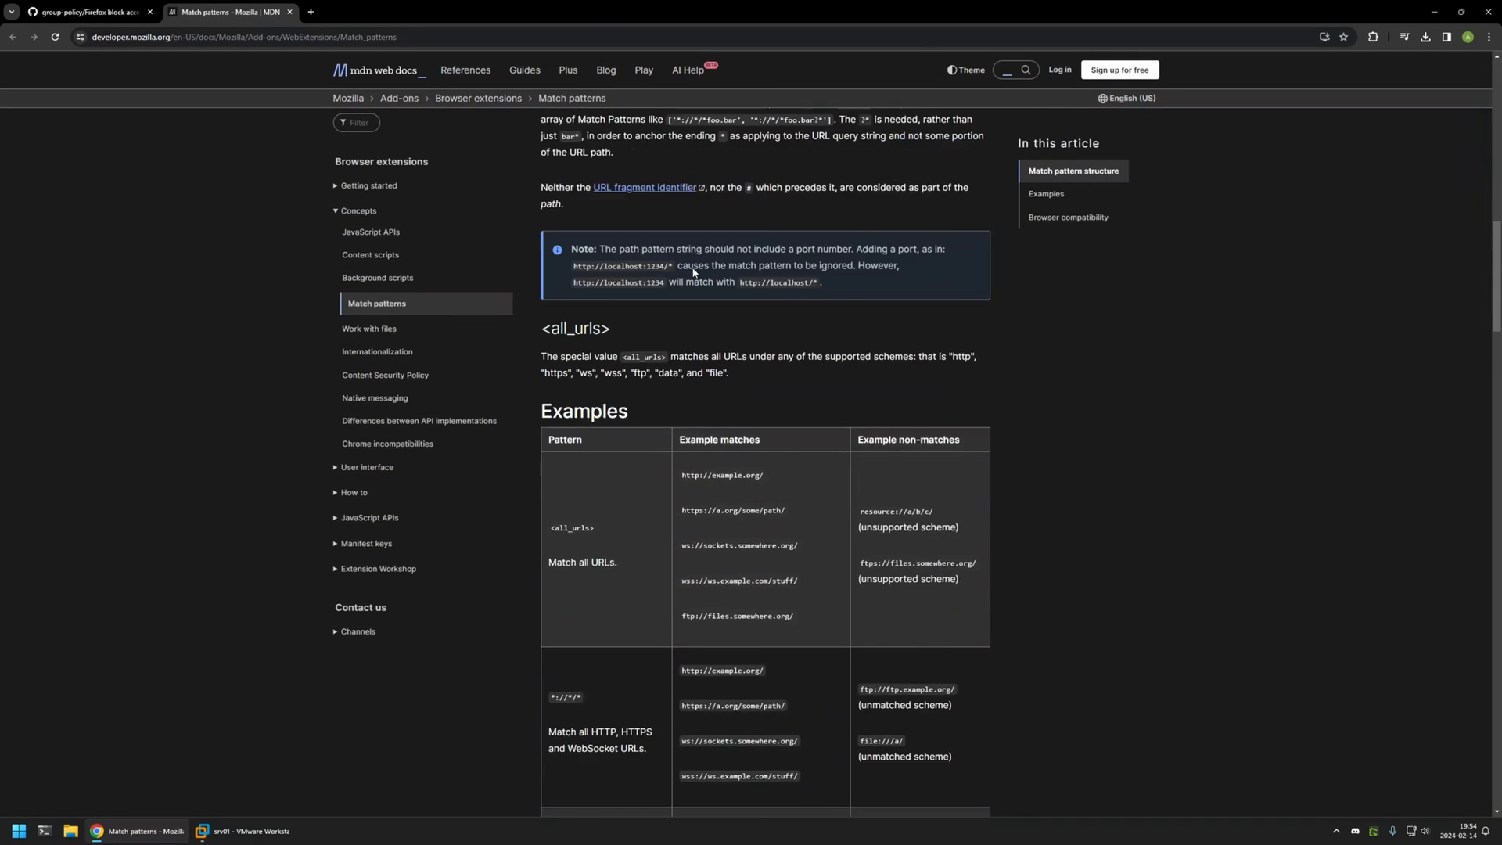
pyautogui.scroll(-3)
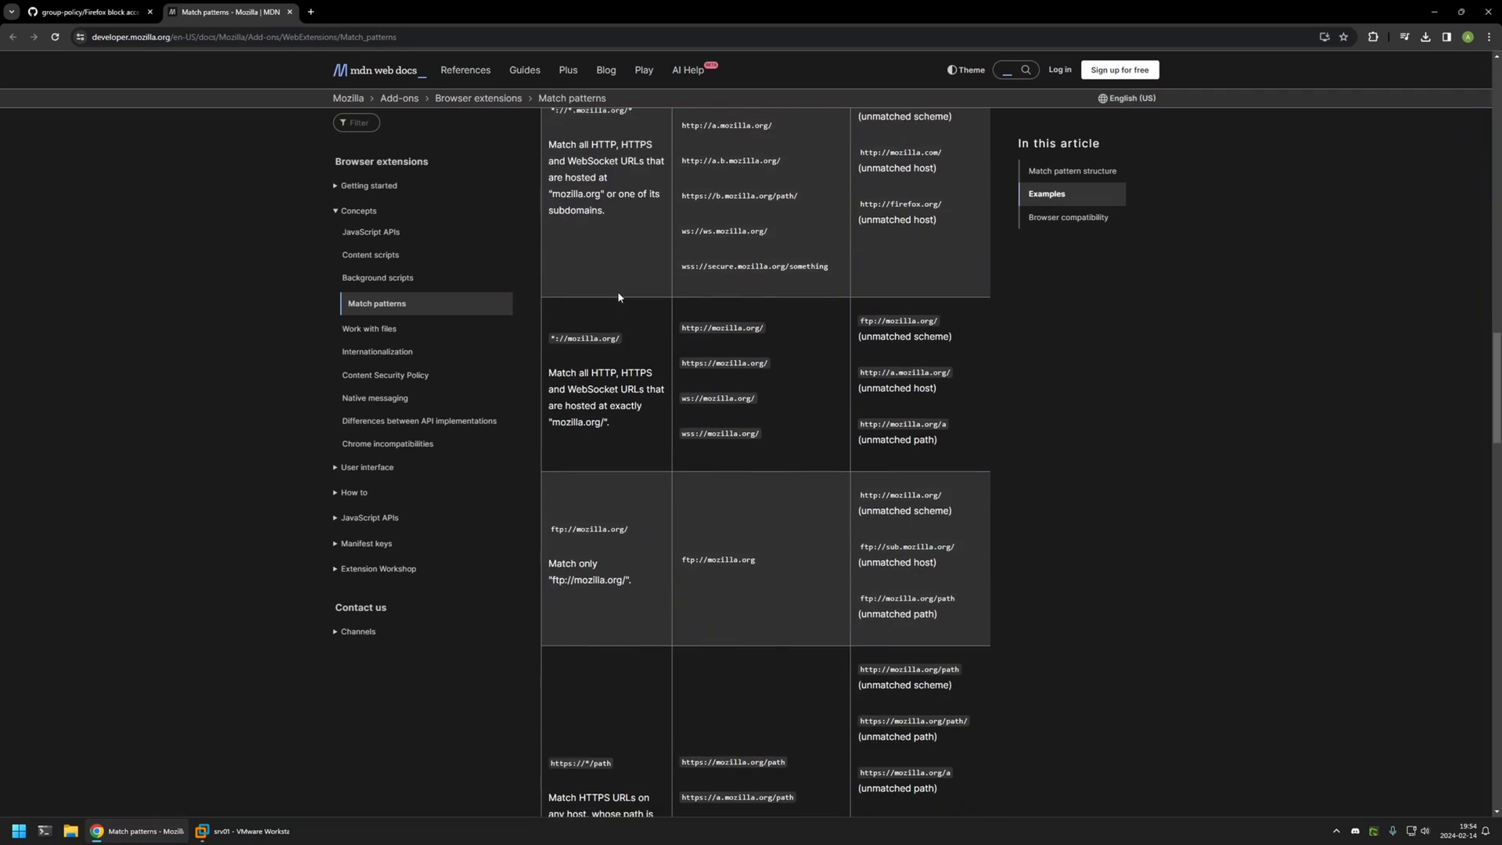
pyautogui.scroll(-3)
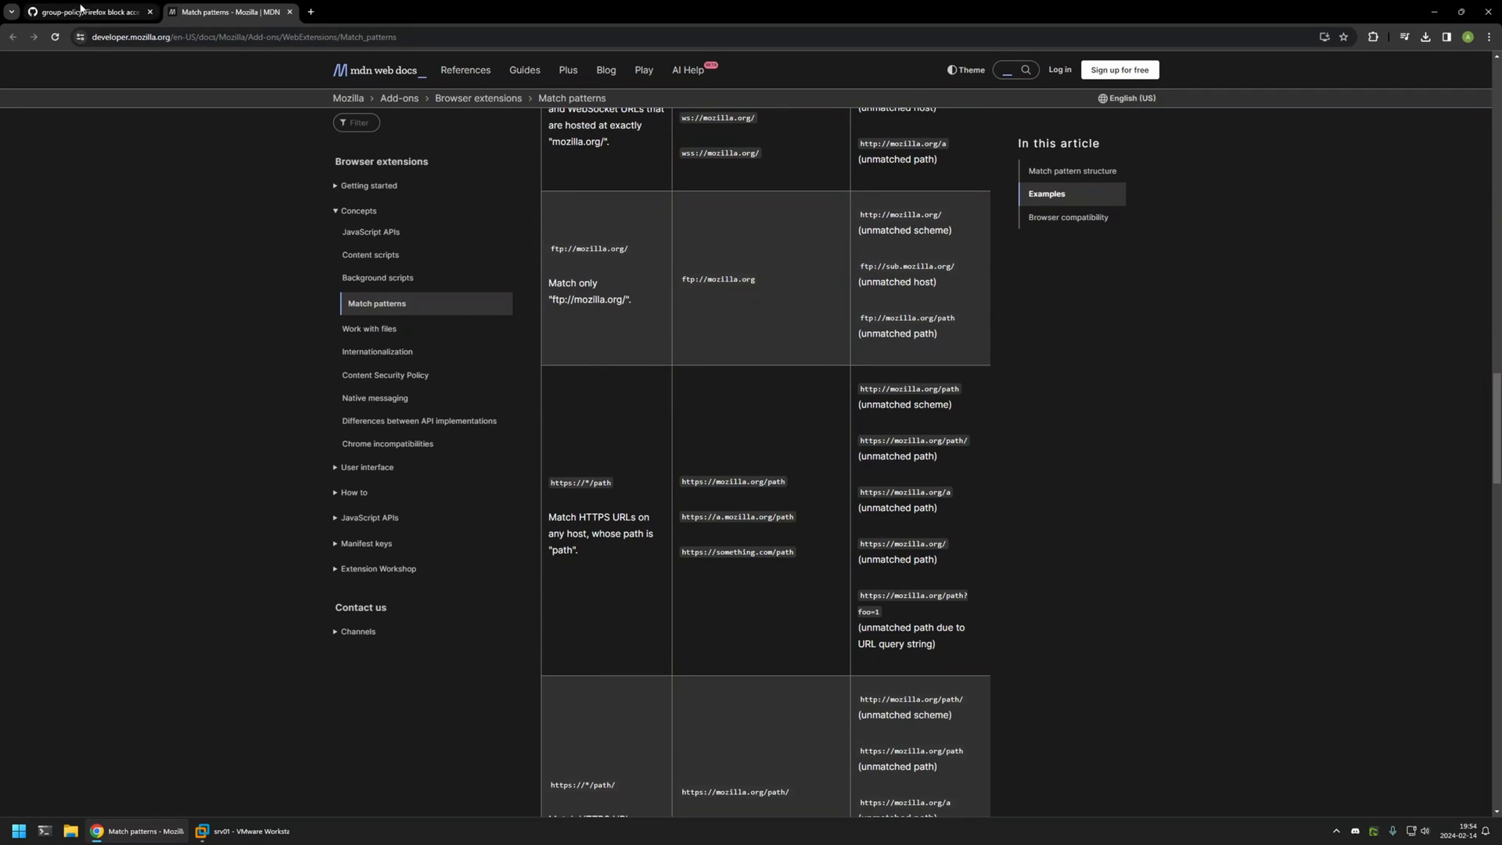
pyautogui.click(86, 11)
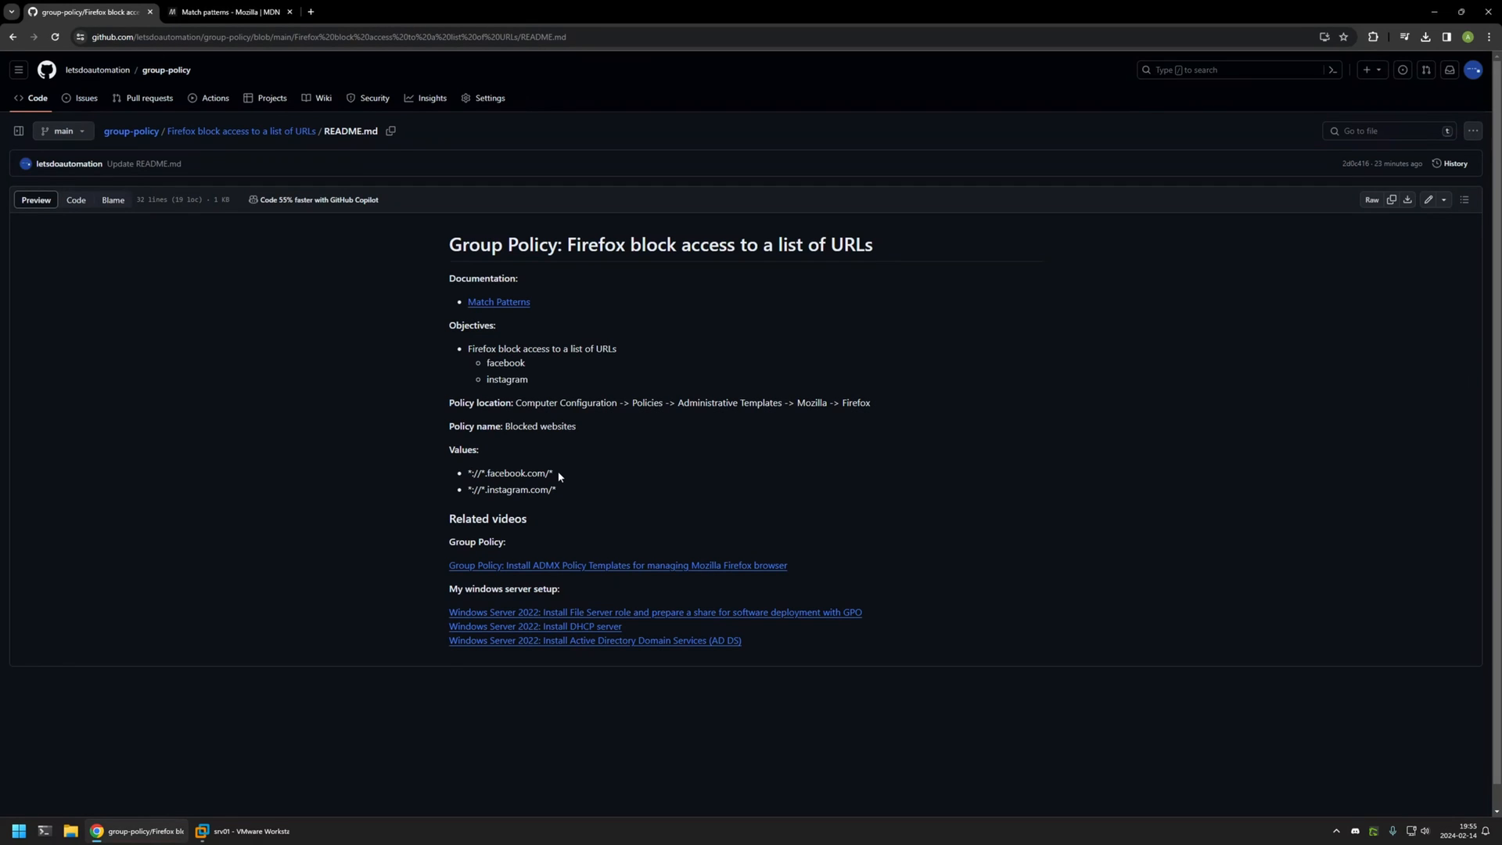
pyautogui.click(246, 831)
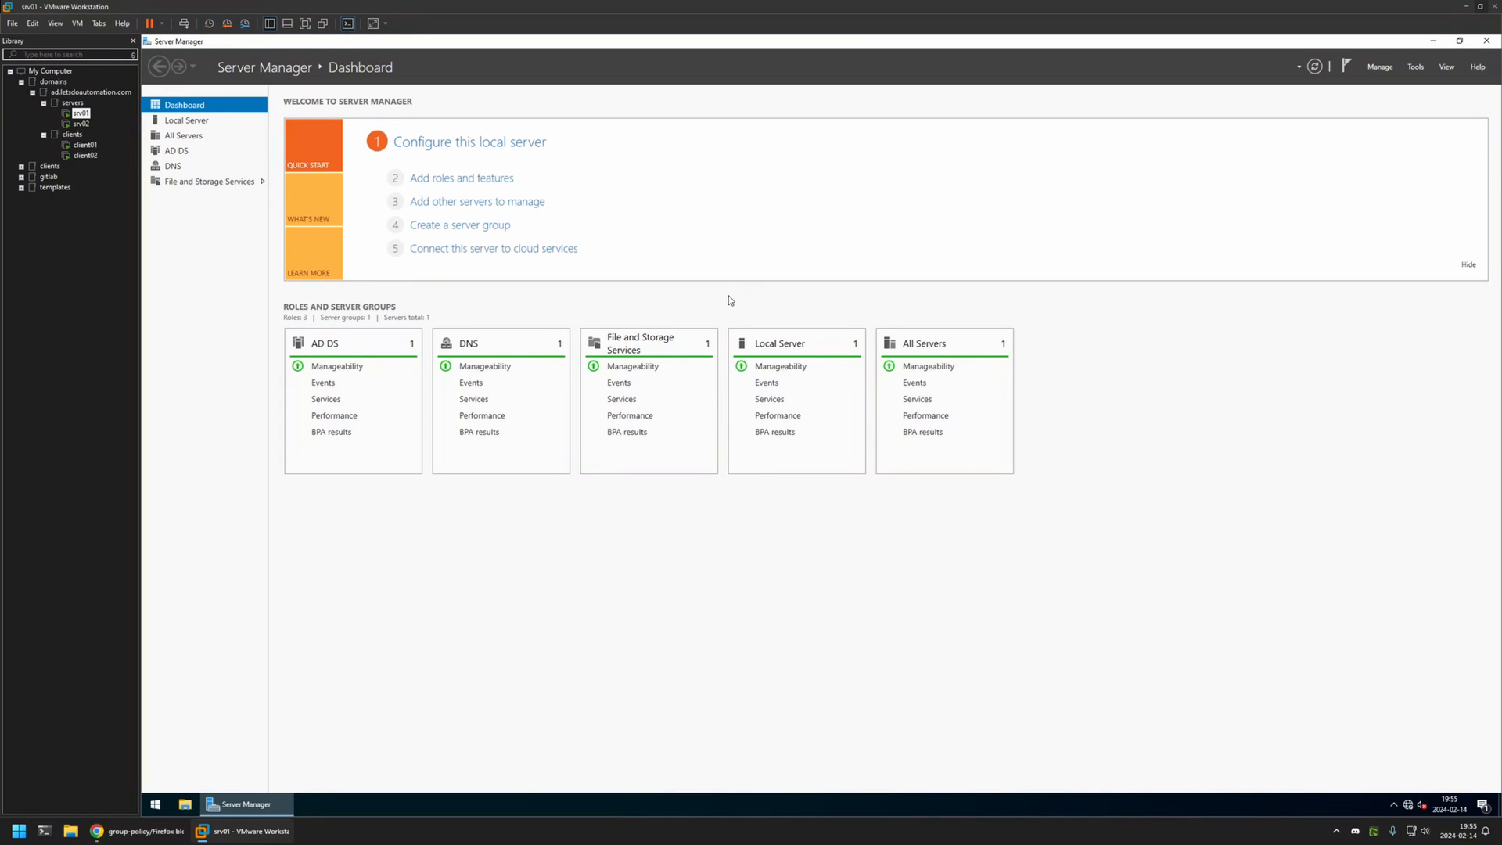
pyautogui.moveTo(1414, 66)
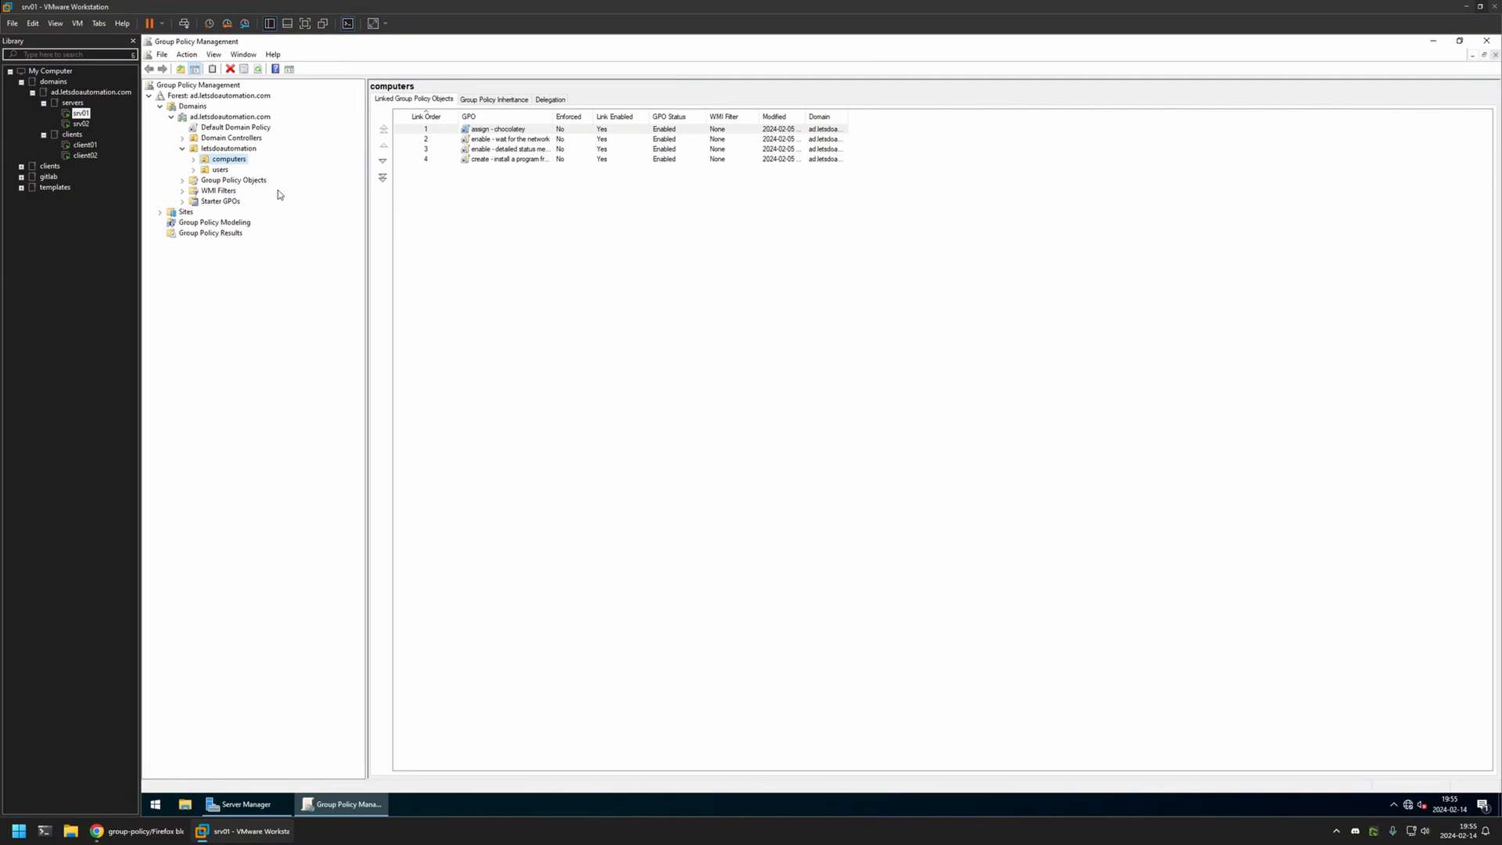
# Create a new unlinked GPO named 'firefox settings' under Group Policy Objects and select it.
pyautogui.rightClick(233, 179)
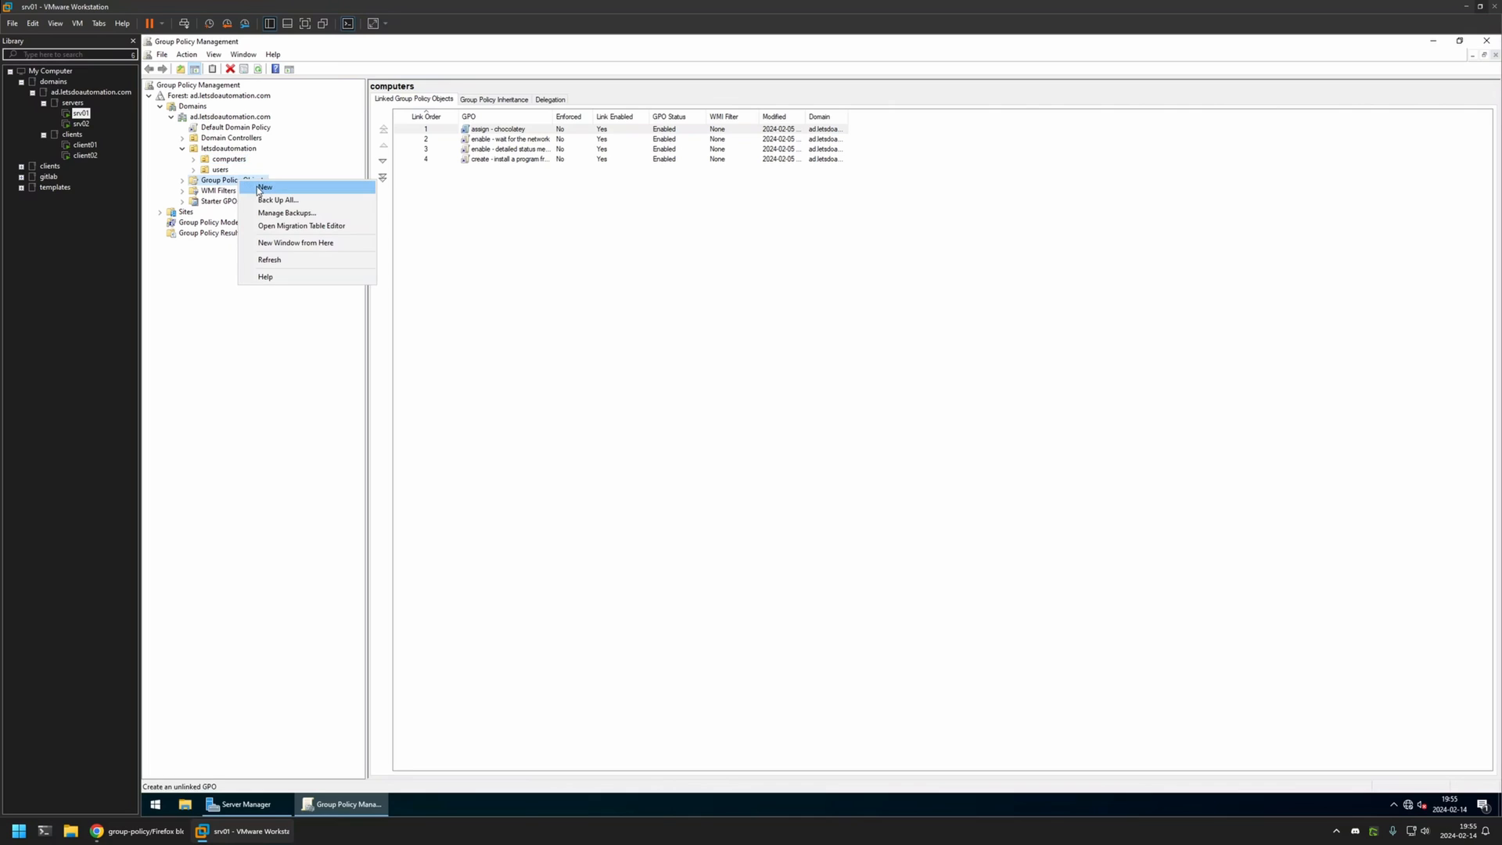
pyautogui.click(263, 186)
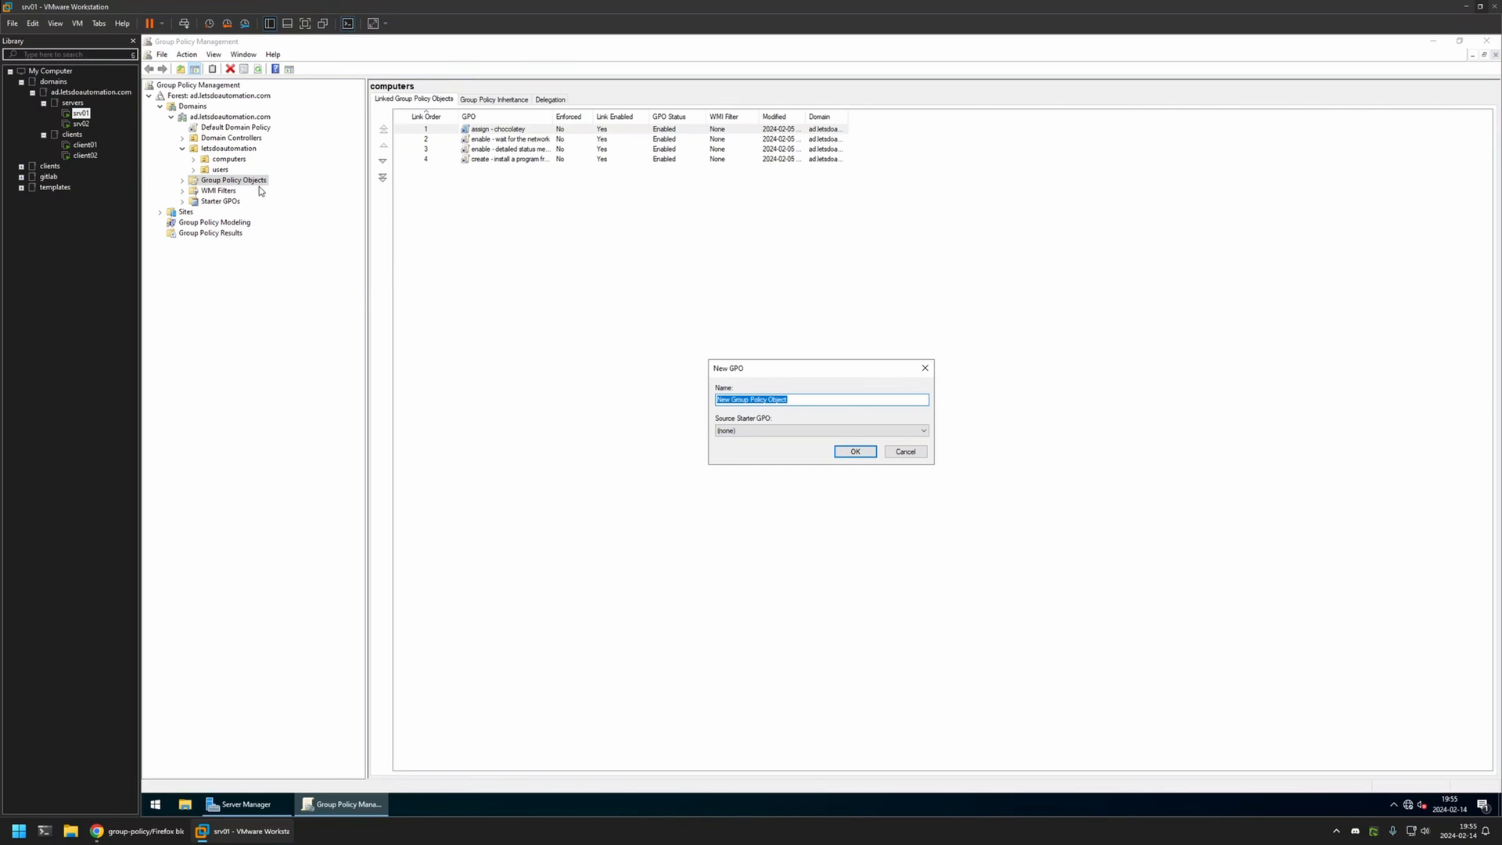
pyautogui.write('firefox')
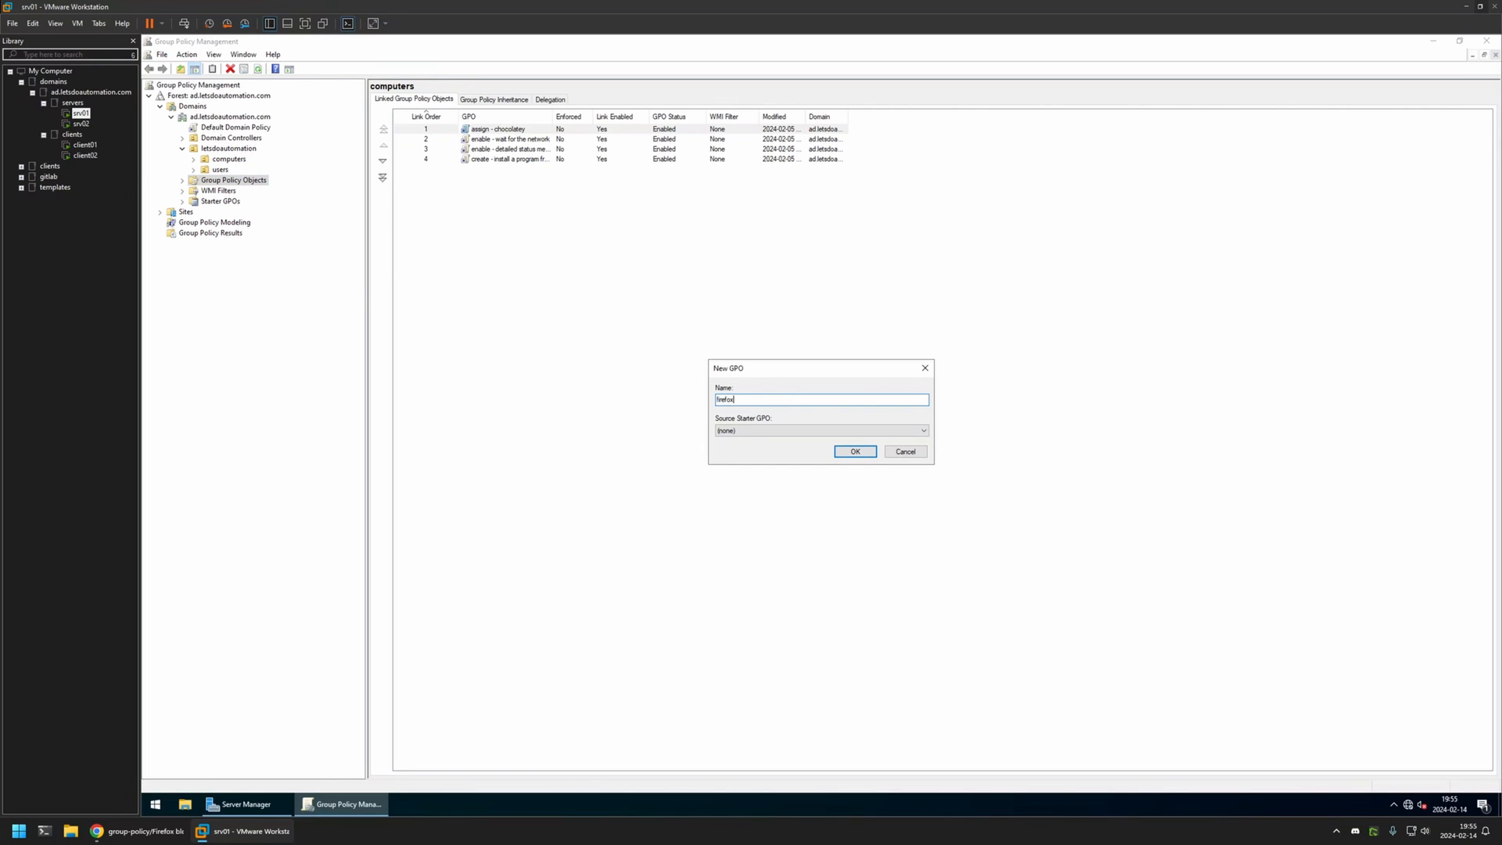
pyautogui.write('settings')
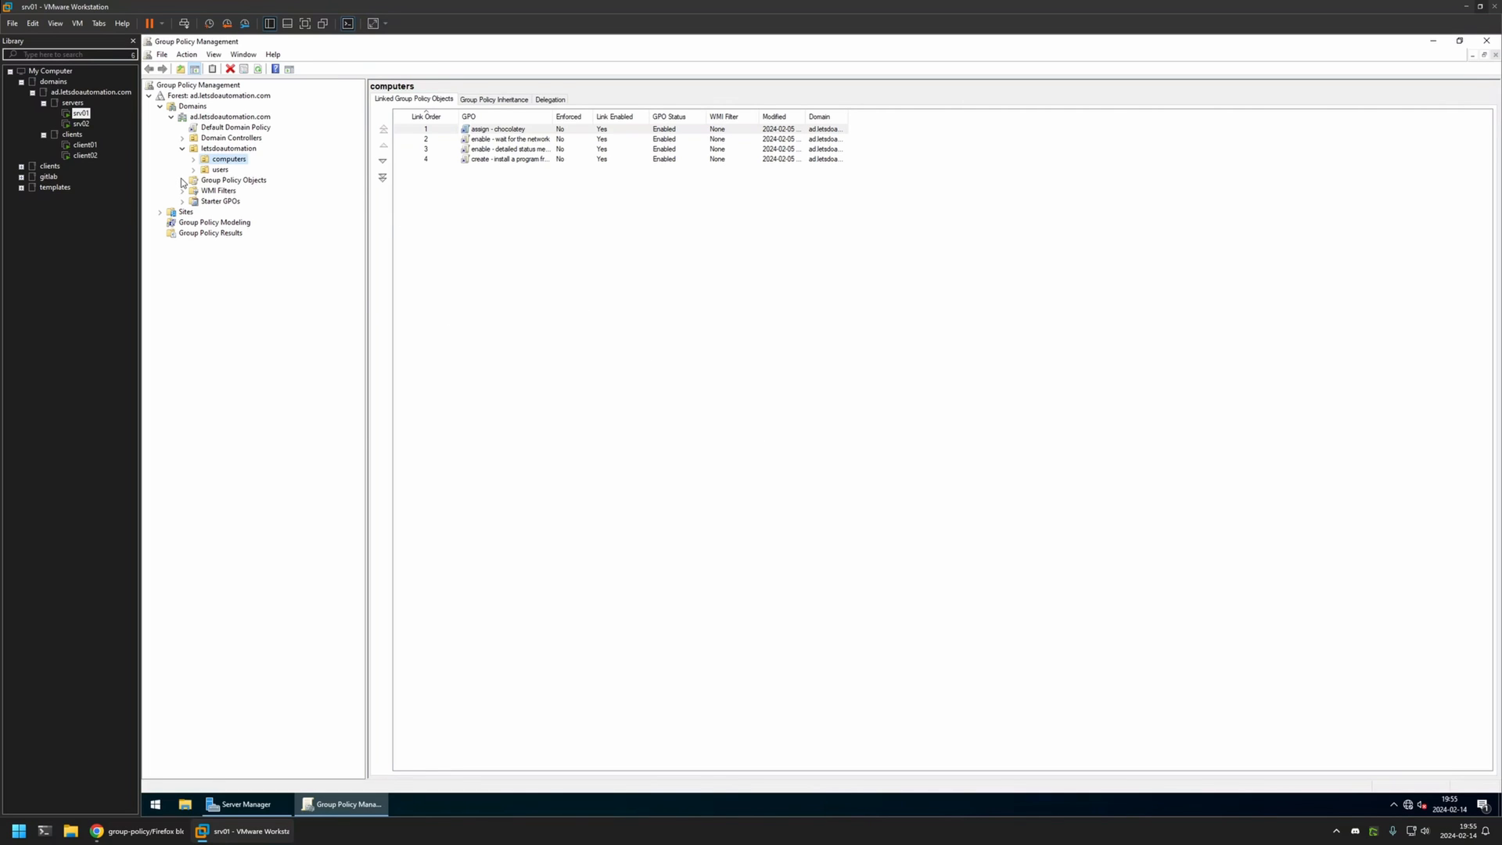
pyautogui.click(194, 180)
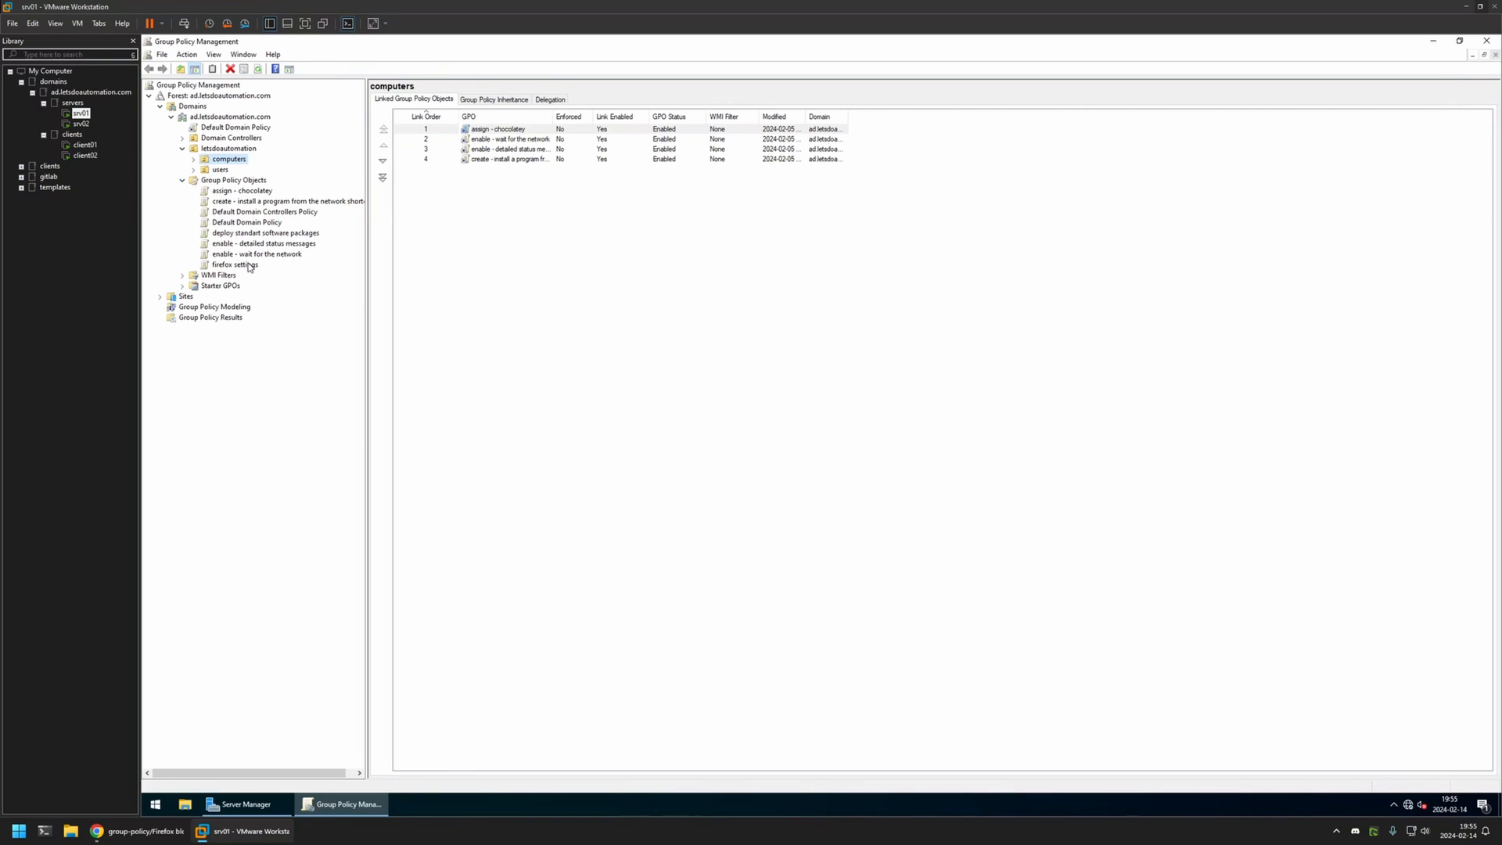
pyautogui.click(237, 264)
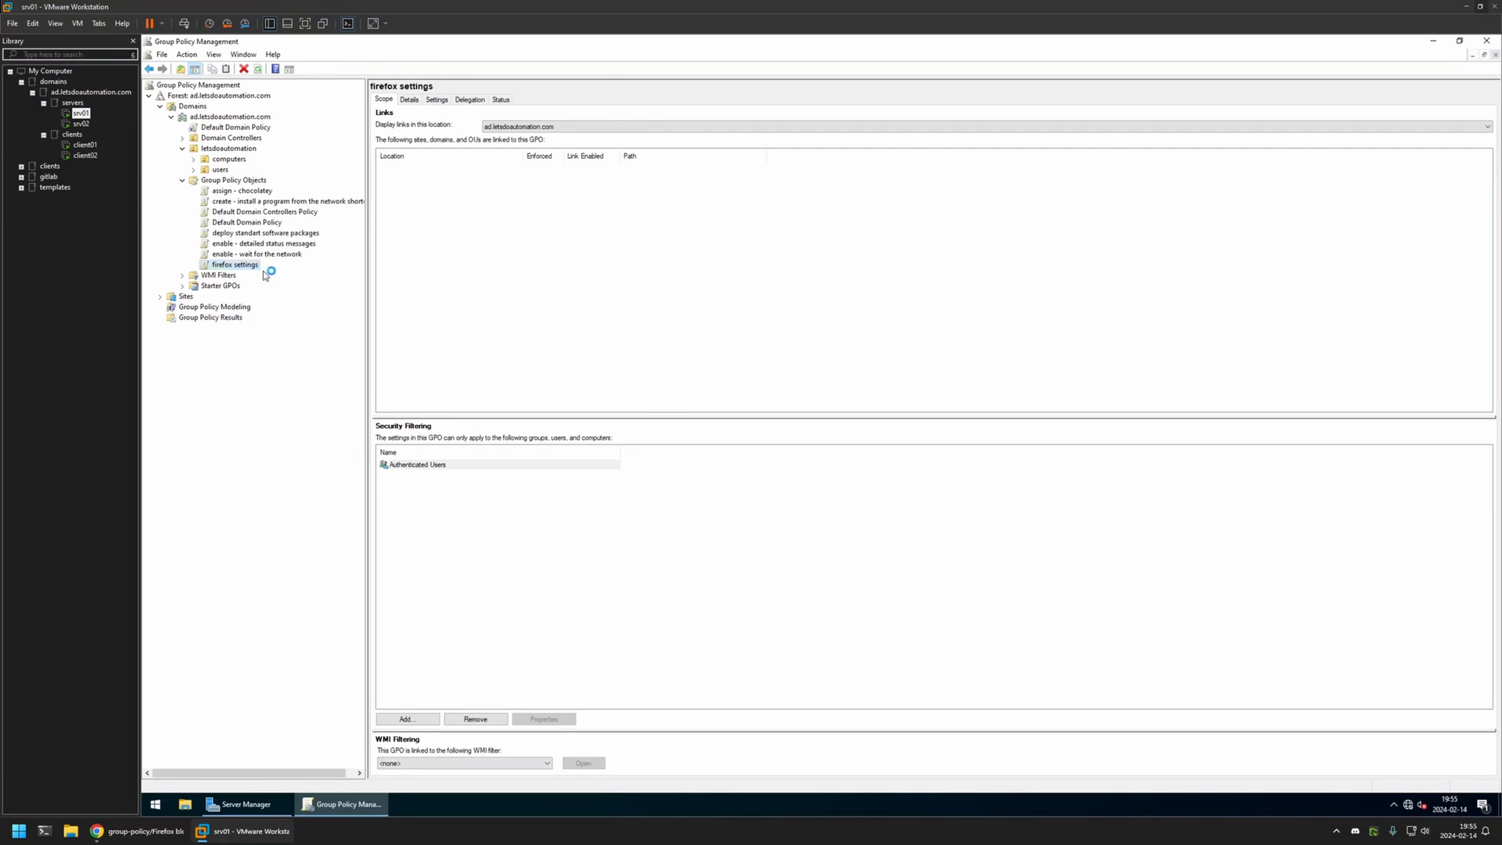
# Edit the GPO and show Computer Configuration > Policies > Administrative Templates > Mozilla > Firefox, maximized.
pyautogui.doubleClick(236, 263)
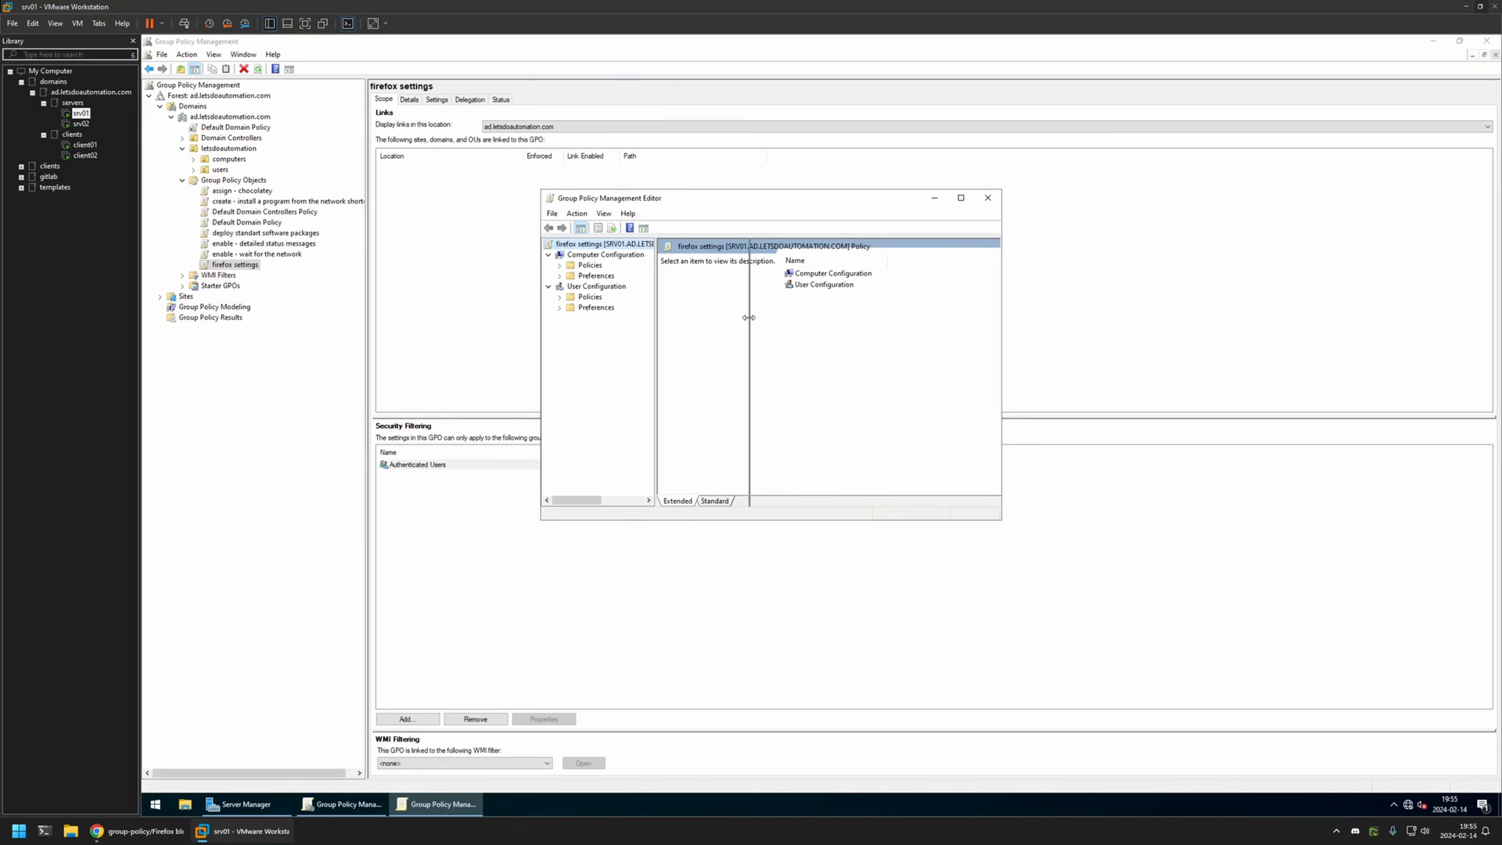
pyautogui.click(599, 255)
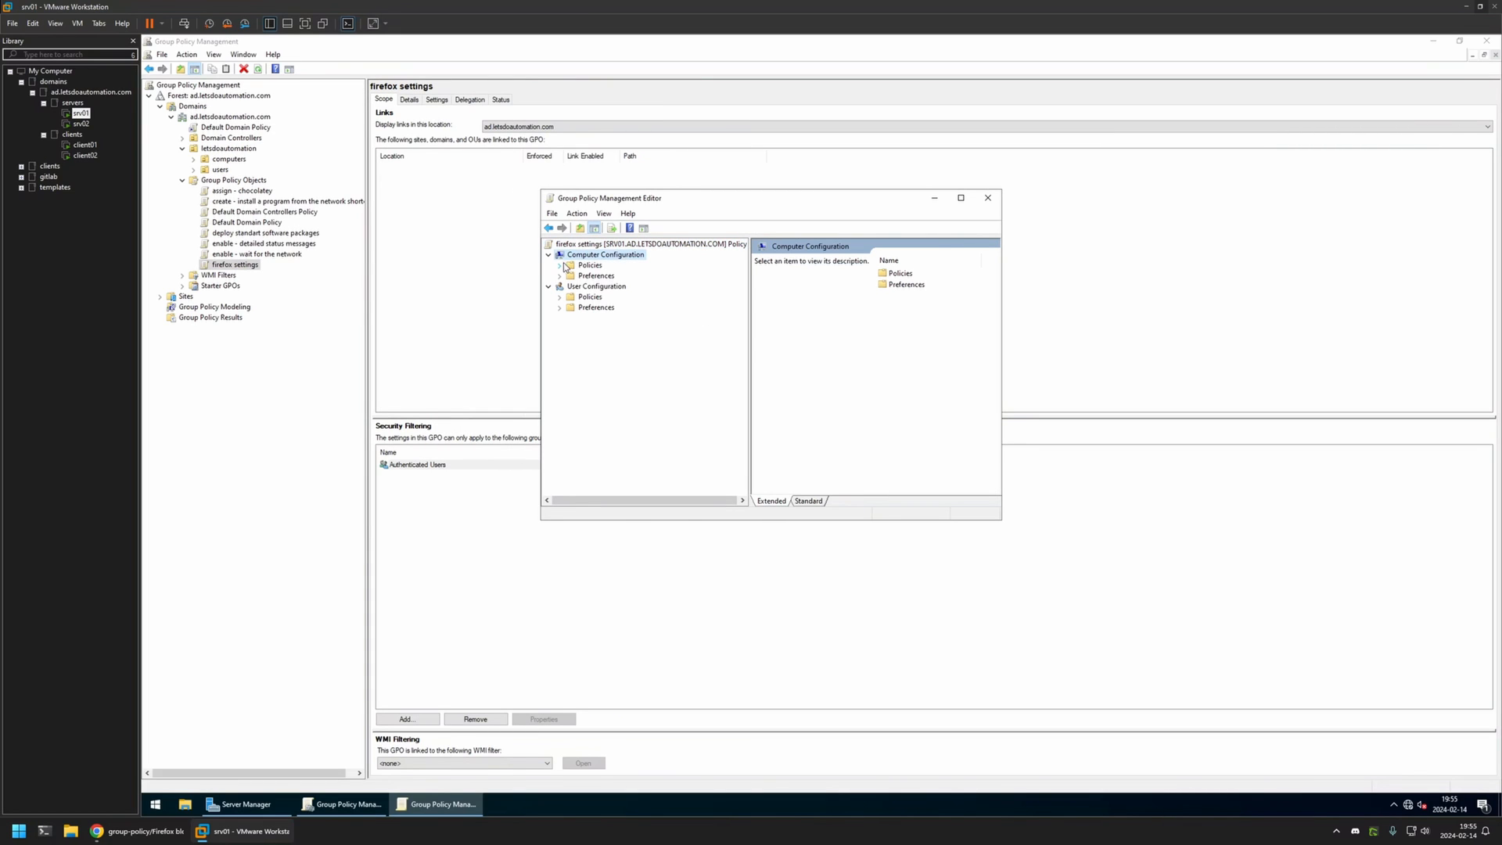
pyautogui.click(560, 264)
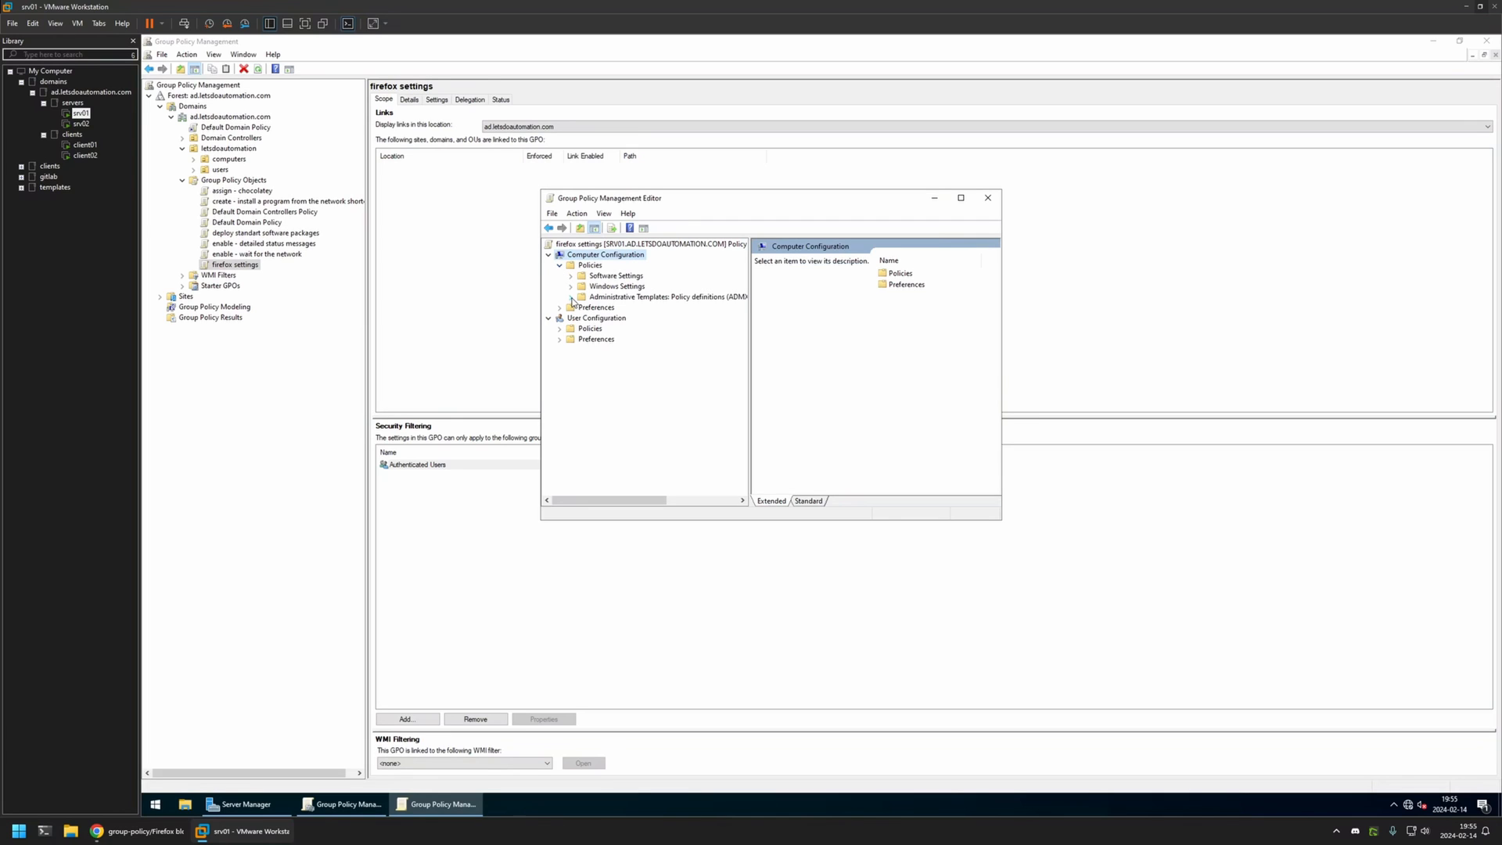
pyautogui.click(571, 296)
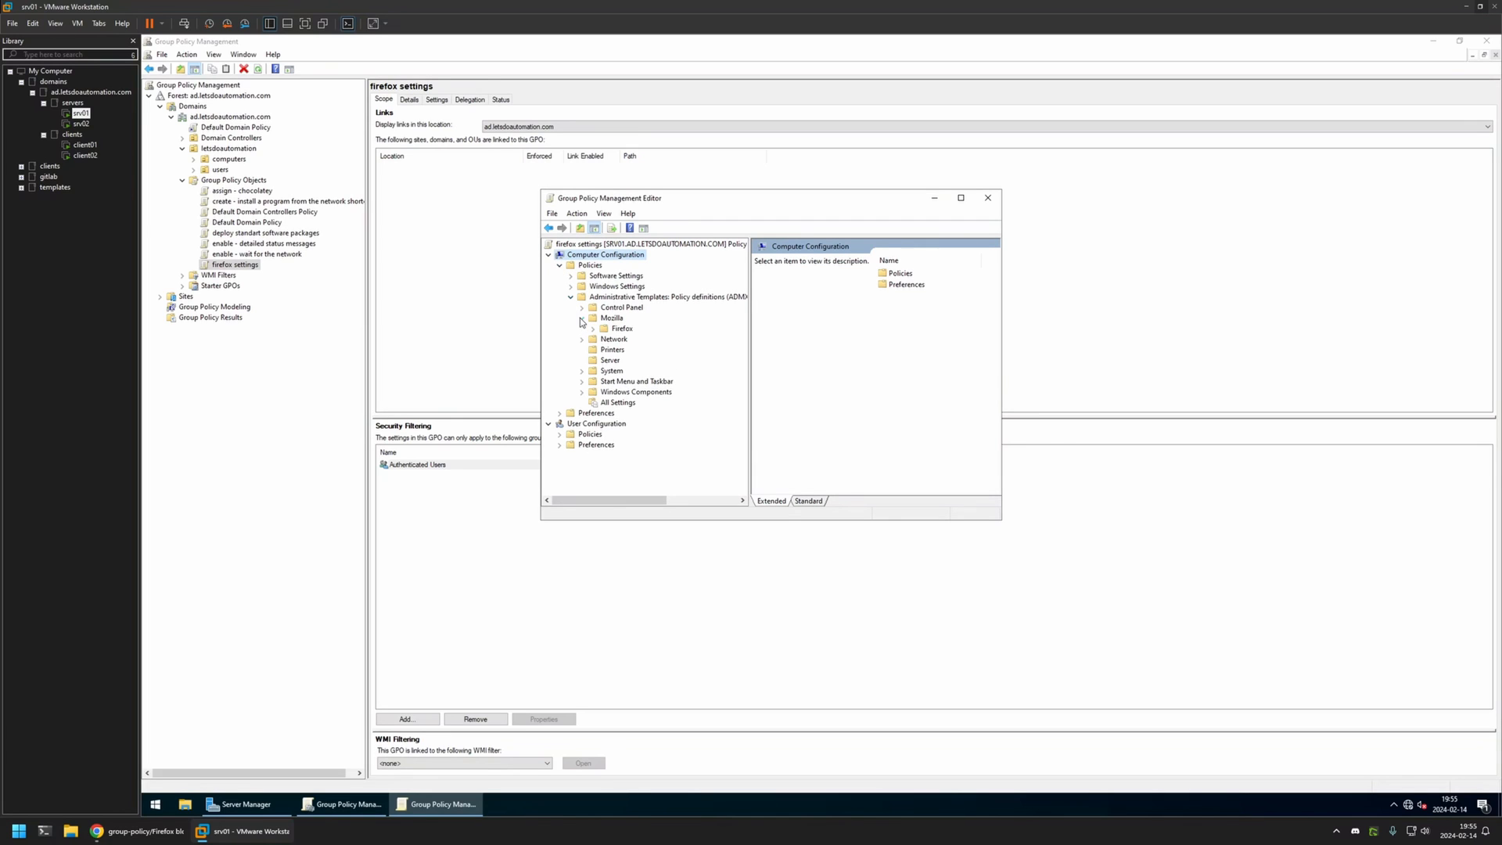
pyautogui.click(621, 327)
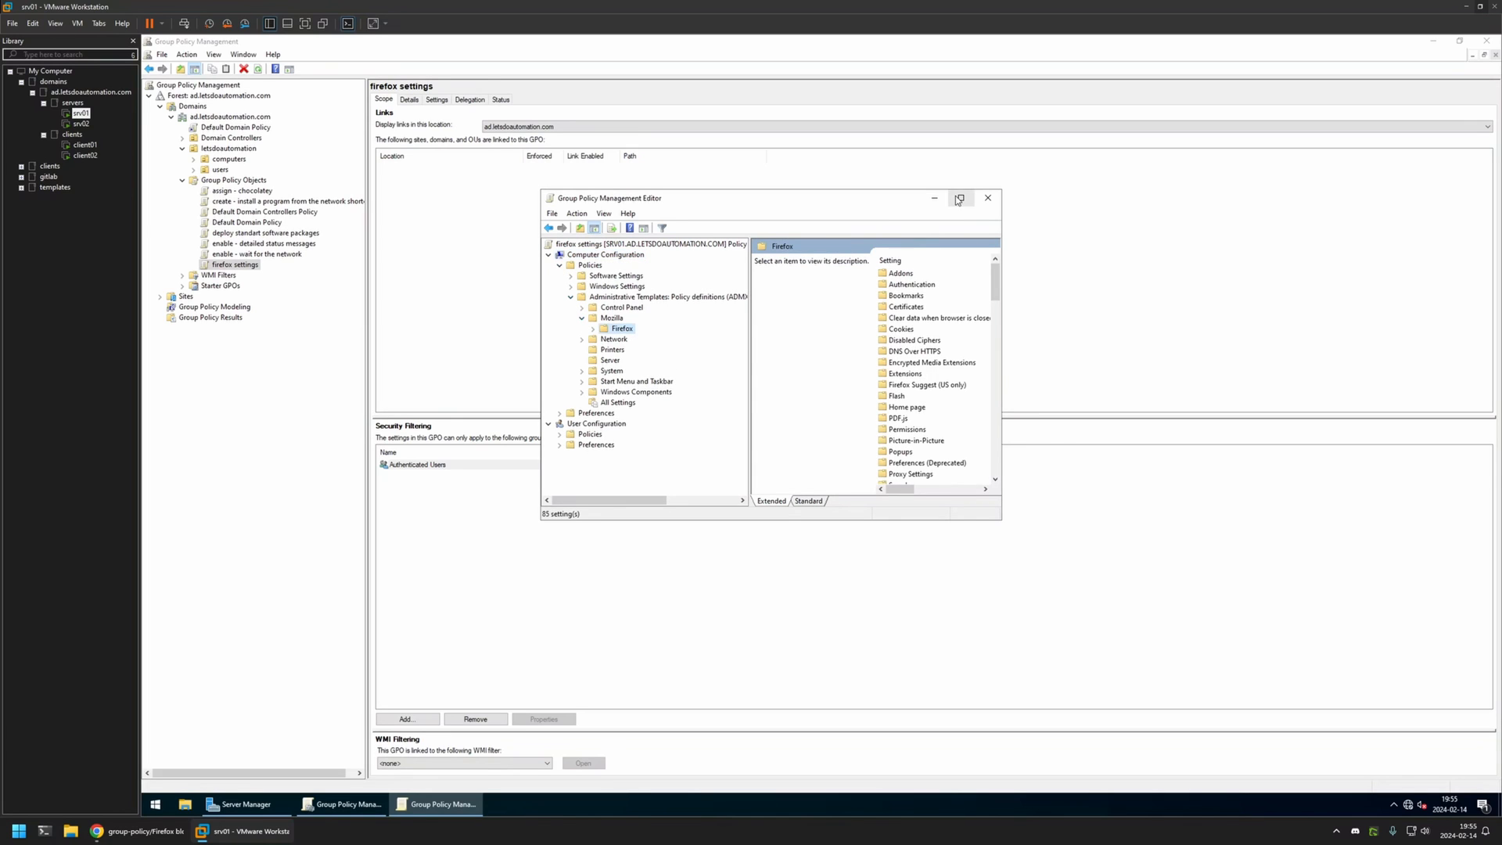
pyautogui.click(959, 199)
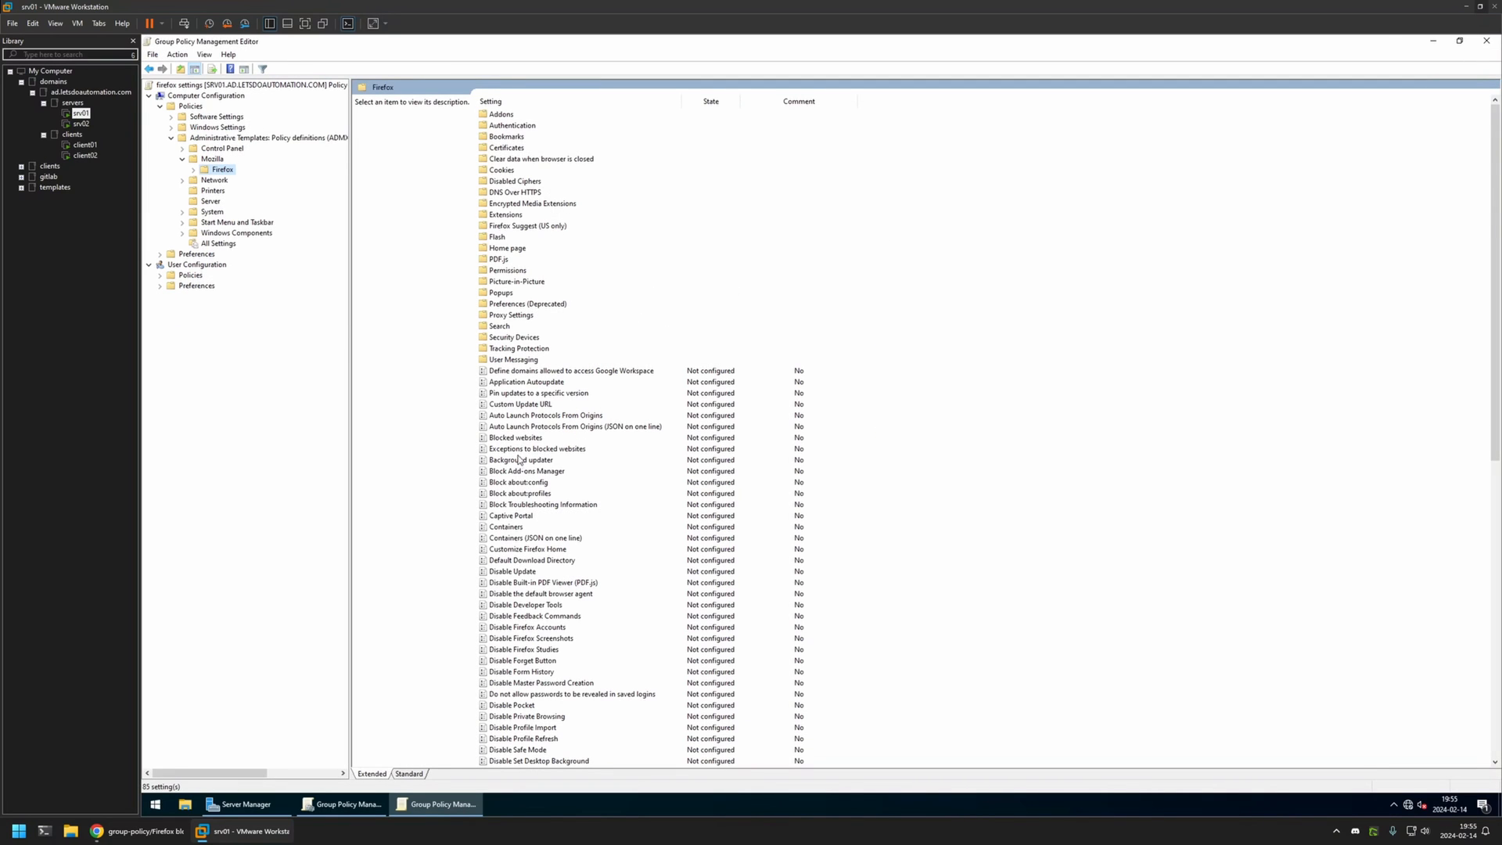
# Enable Blocked websites with the value *://*.facebook.com/* and save the policy.
pyautogui.click(515, 438)
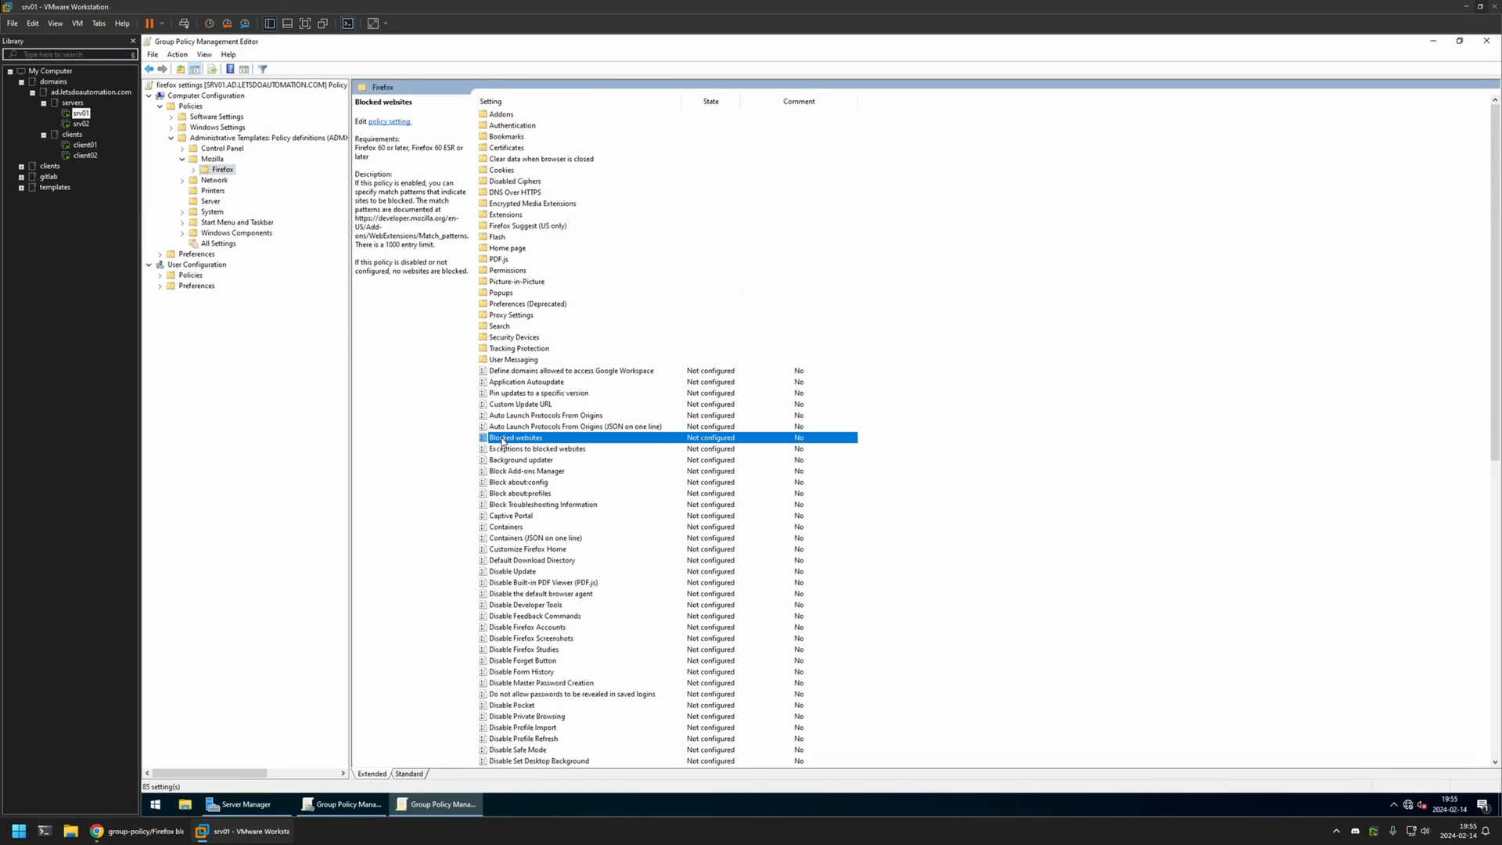
pyautogui.doubleClick(516, 438)
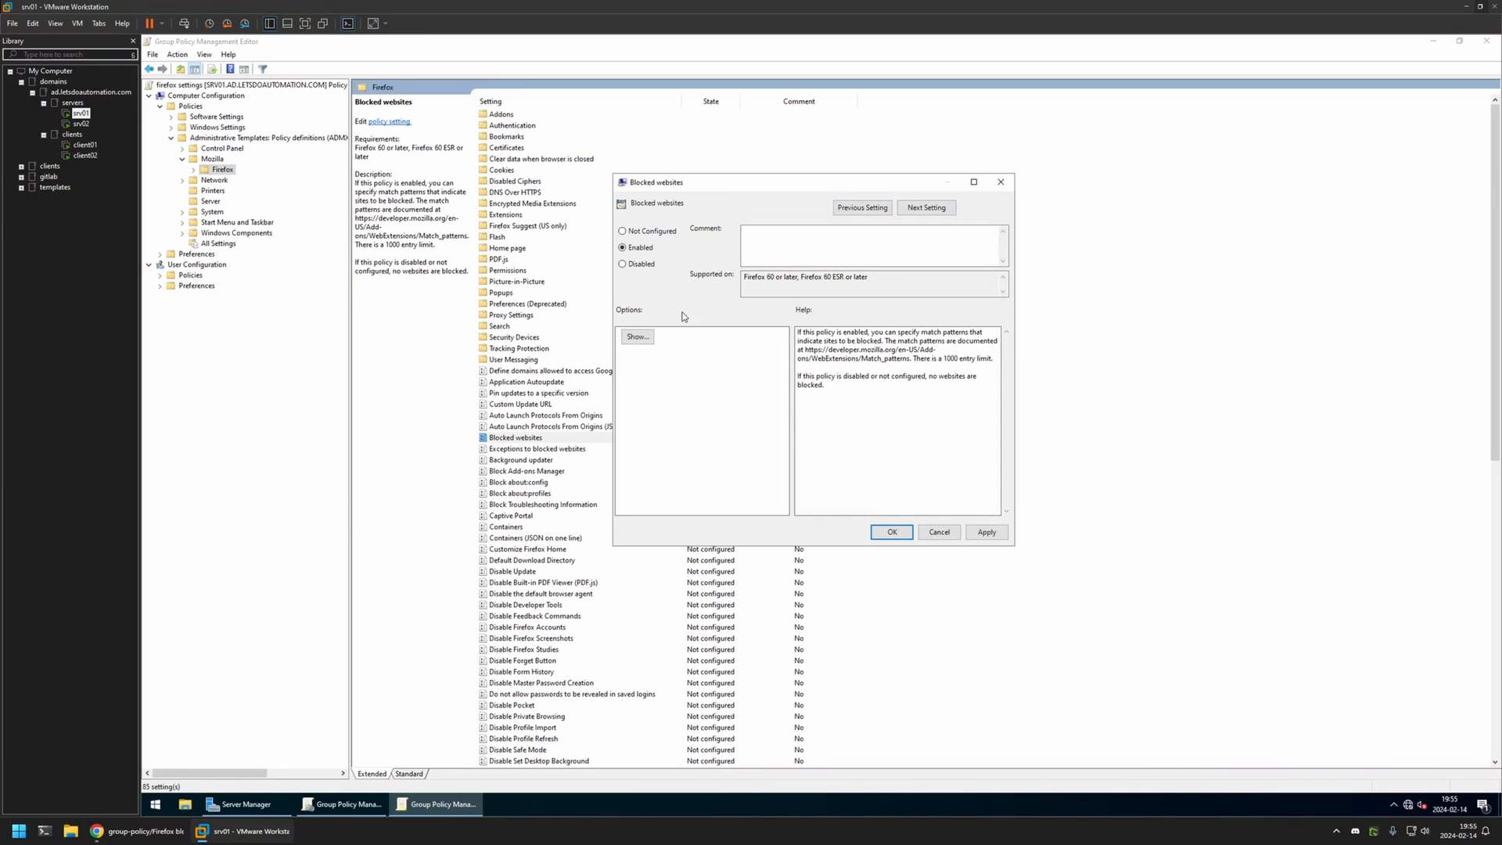
pyautogui.click(637, 336)
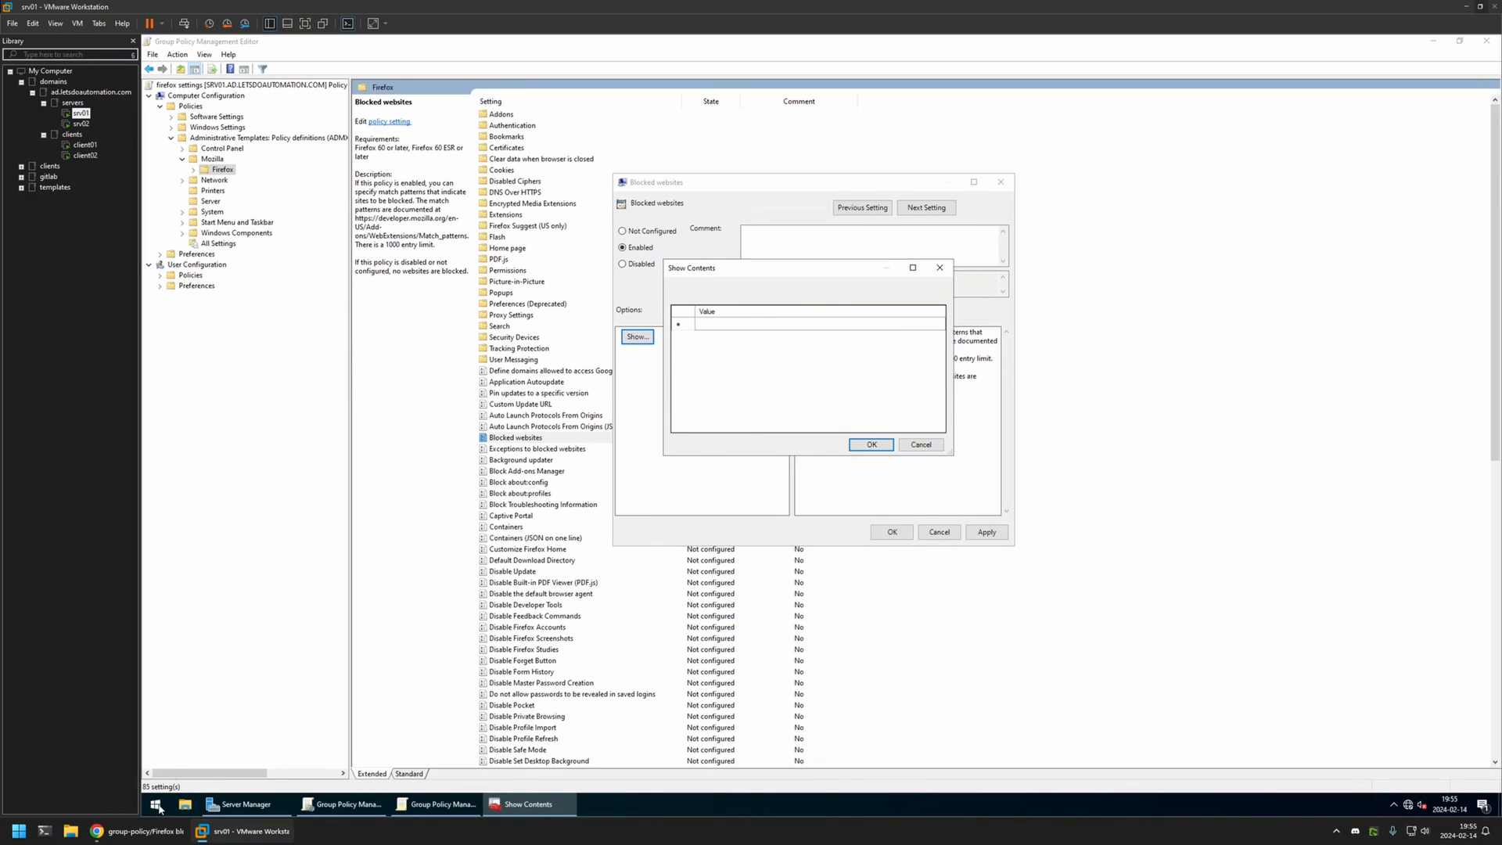
pyautogui.click(99, 830)
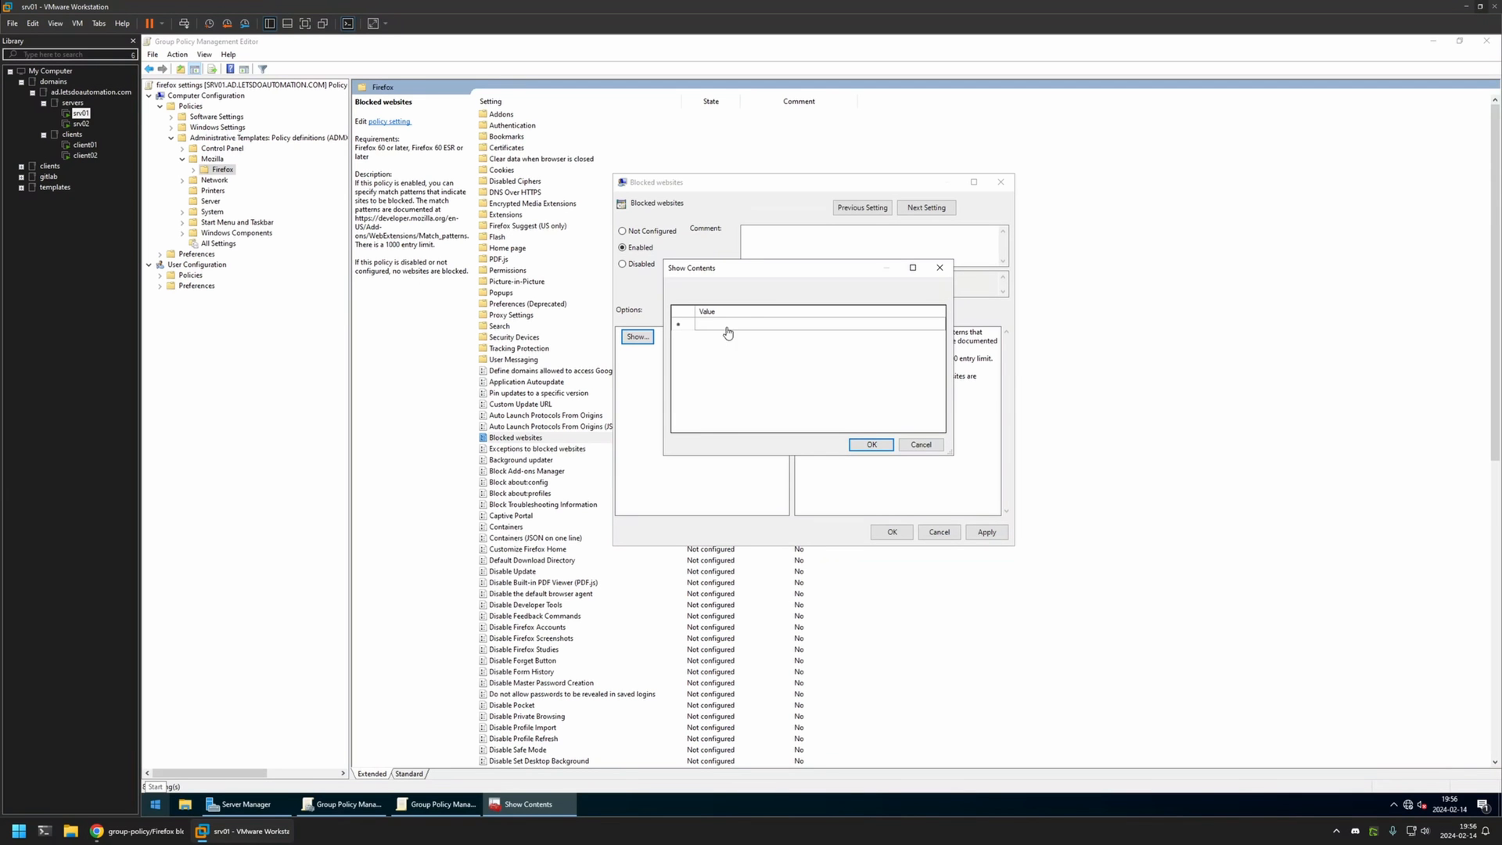
pyautogui.write('*://*.facebook.com/*')
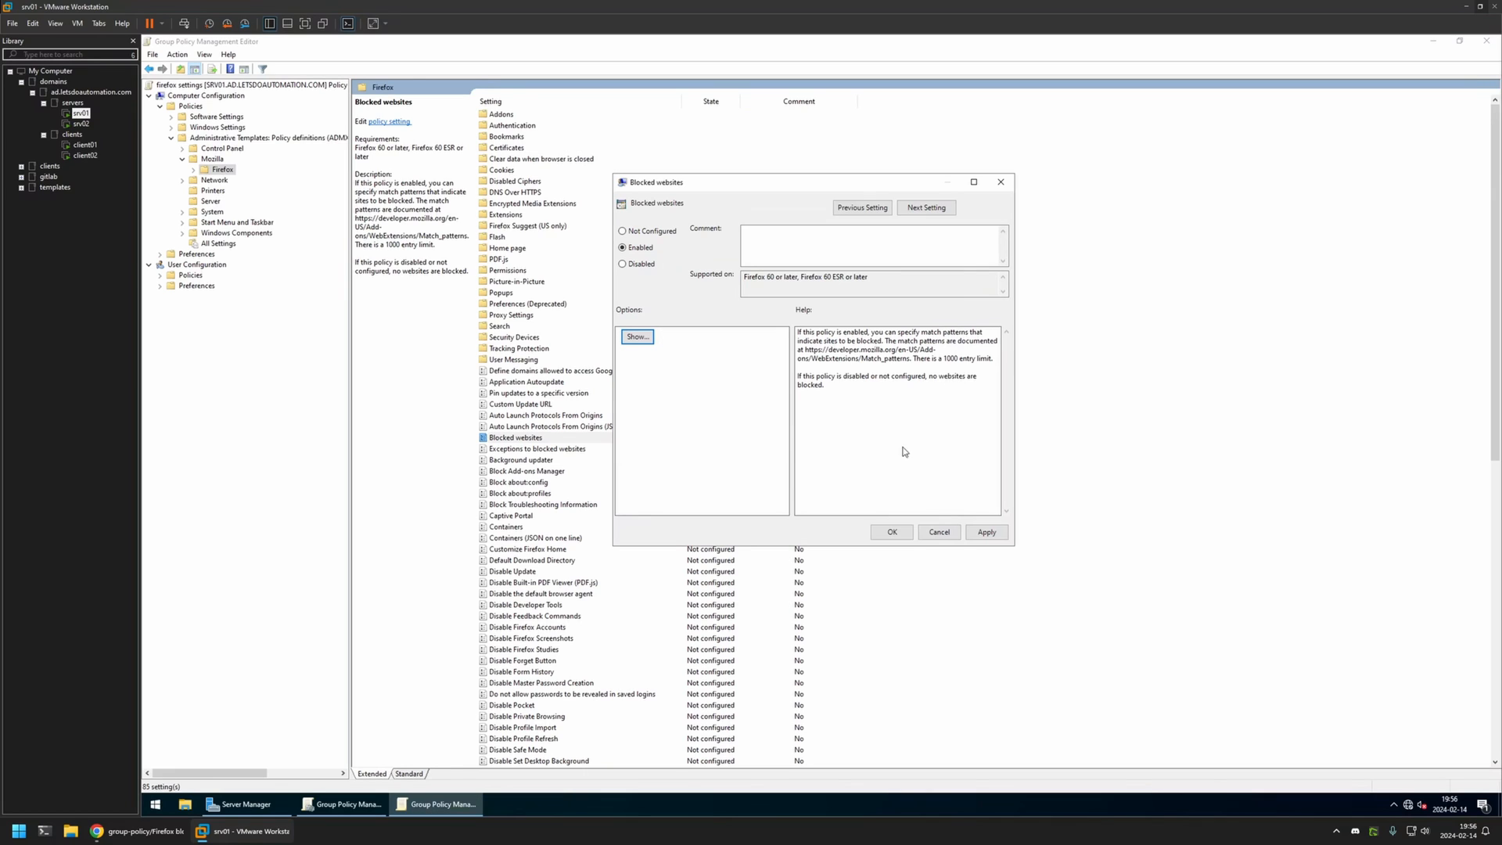
pyautogui.click(891, 532)
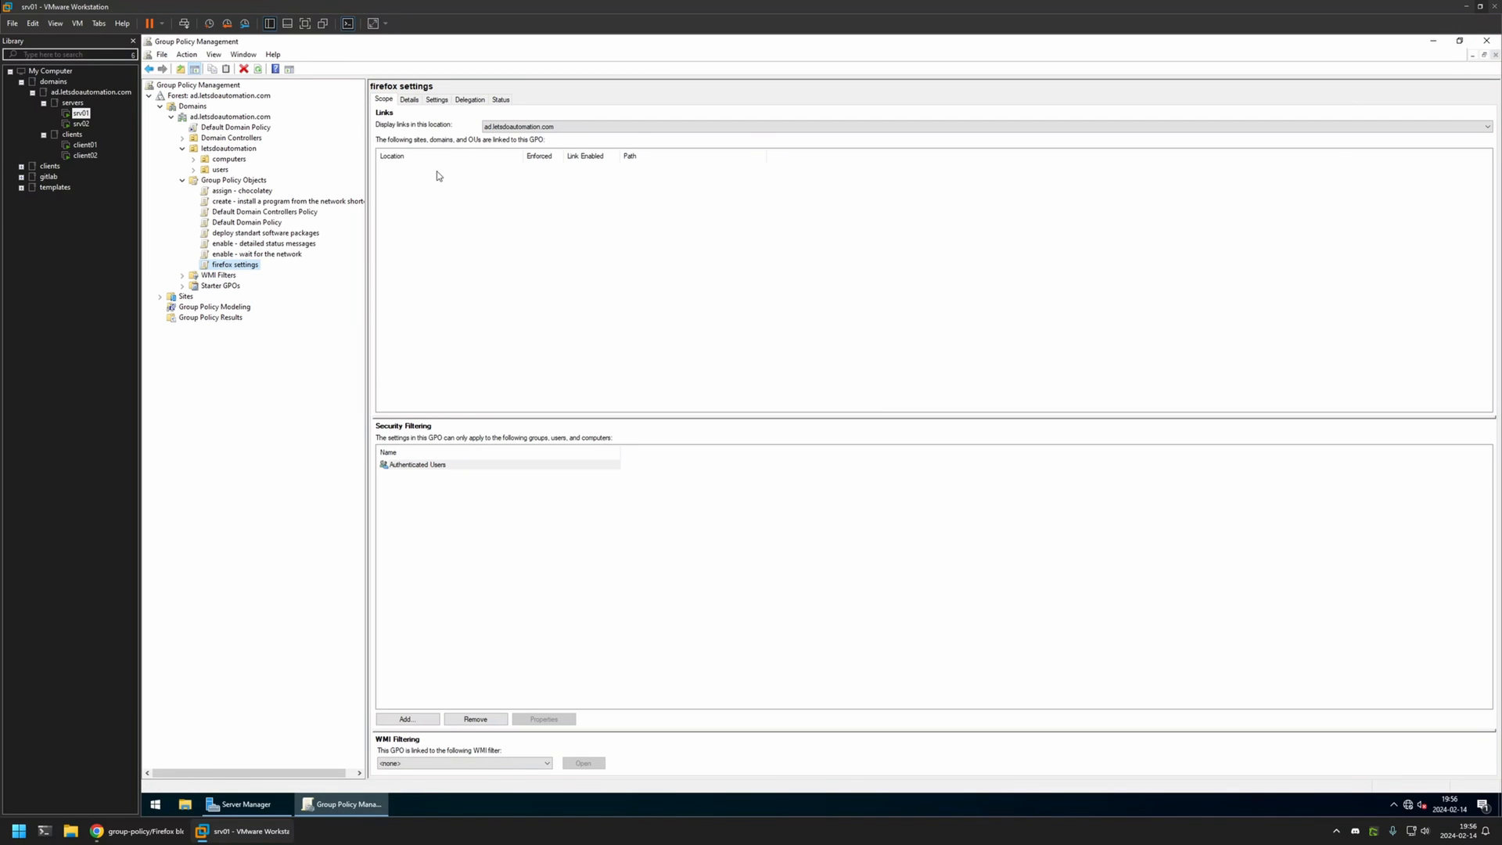
# Set the firefox settings GPO status to User configuration settings disabled in its Details.
pyautogui.click(408, 100)
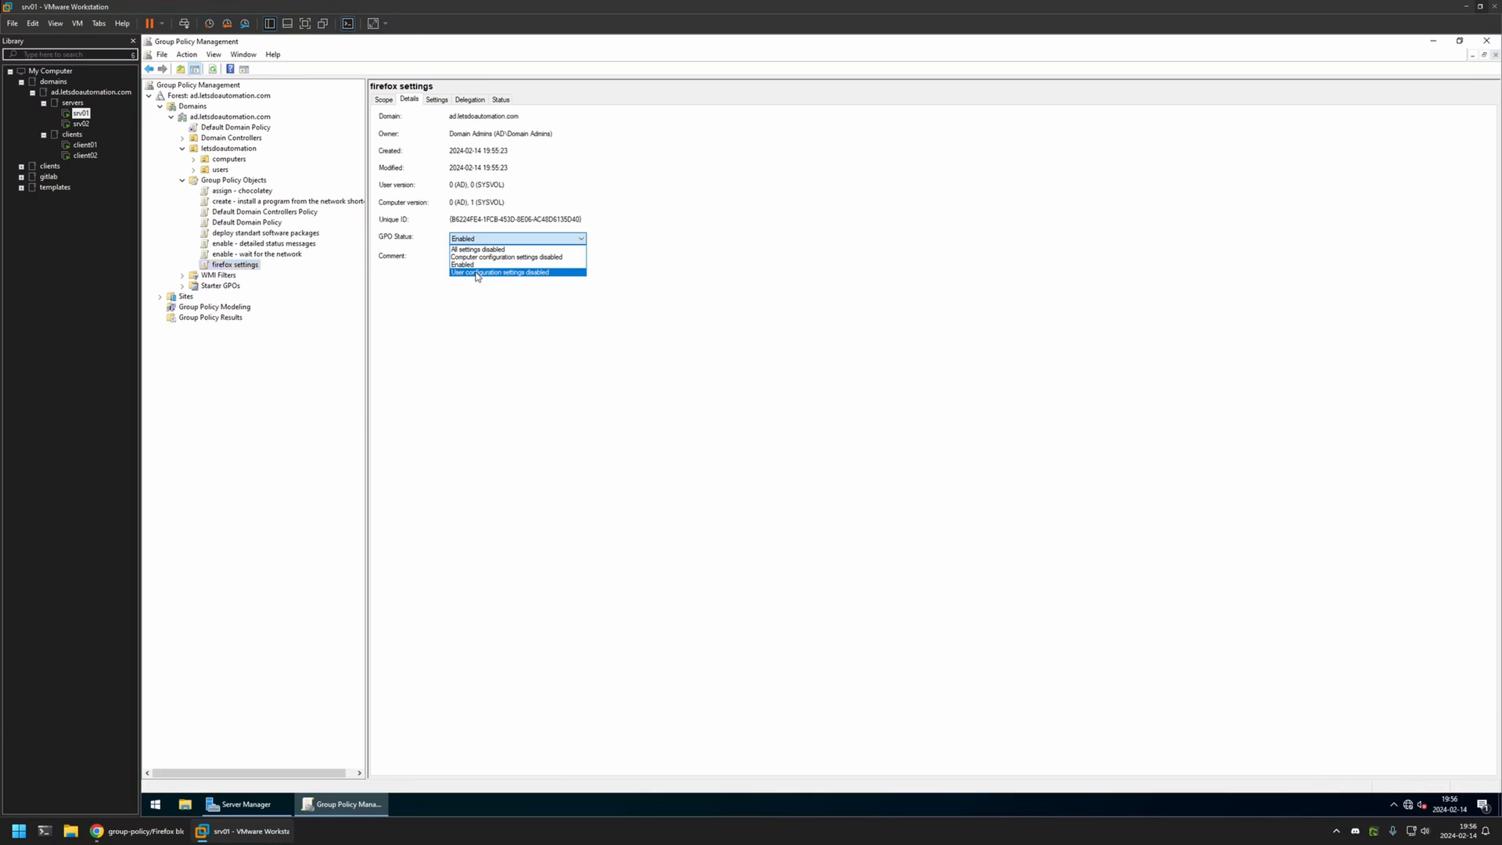
pyautogui.click(500, 272)
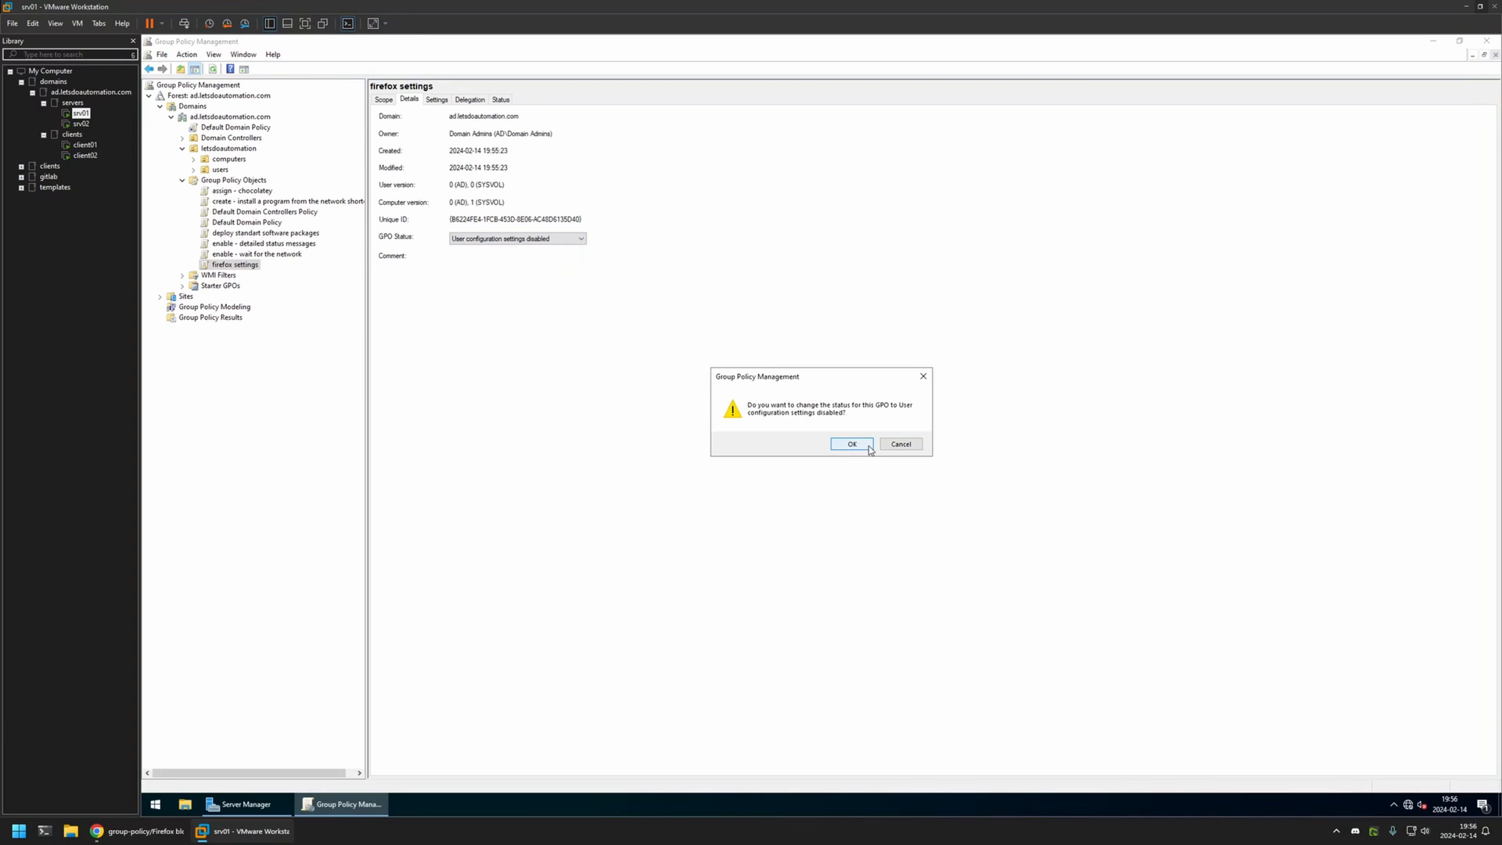
pyautogui.click(851, 443)
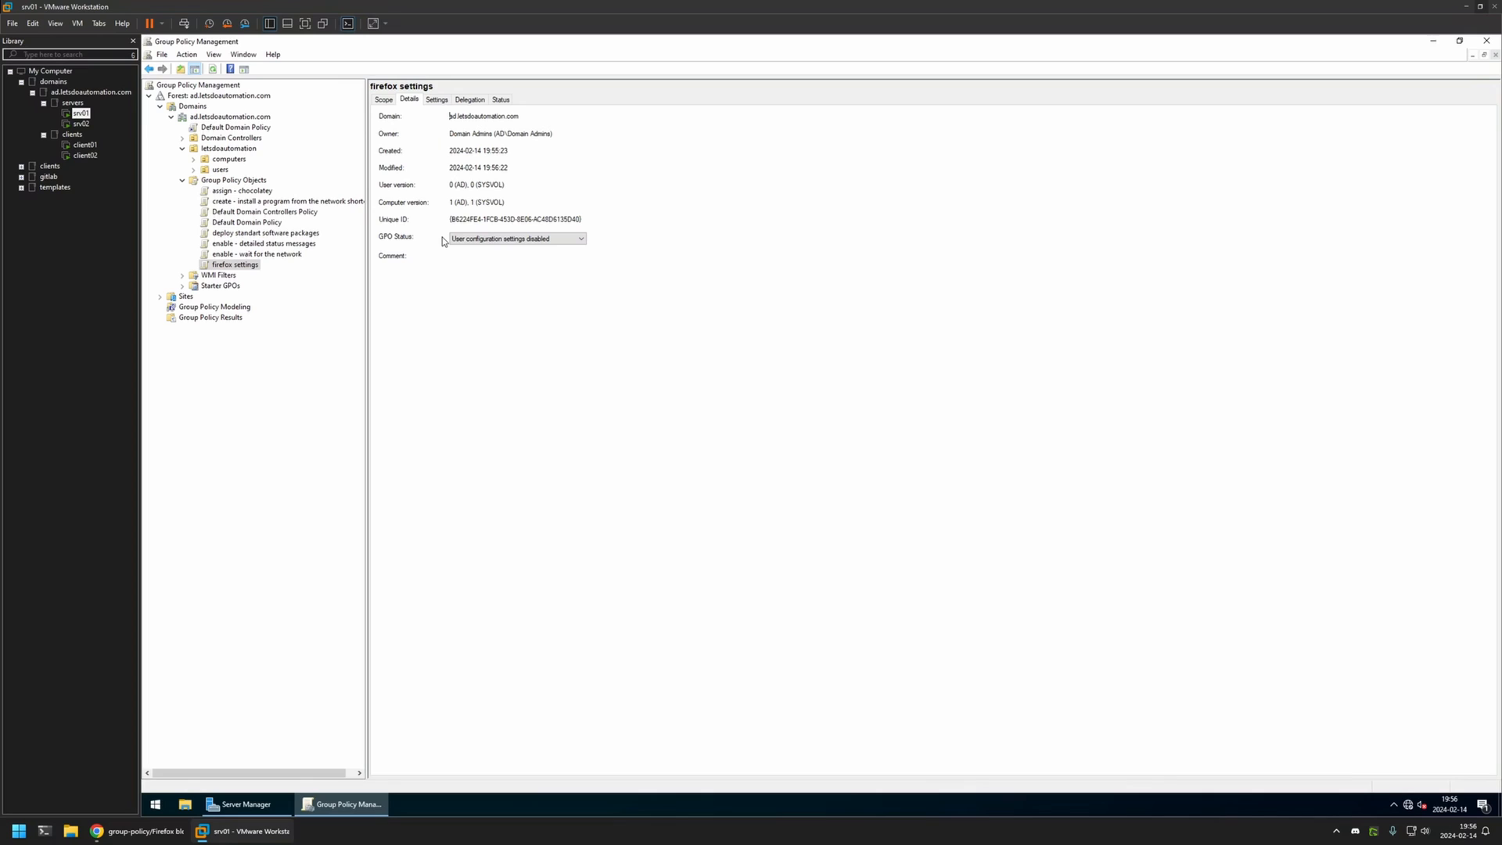
# Link the existing firefox settings GPO to the computers OU and show its linked GPO list.
pyautogui.click(229, 159)
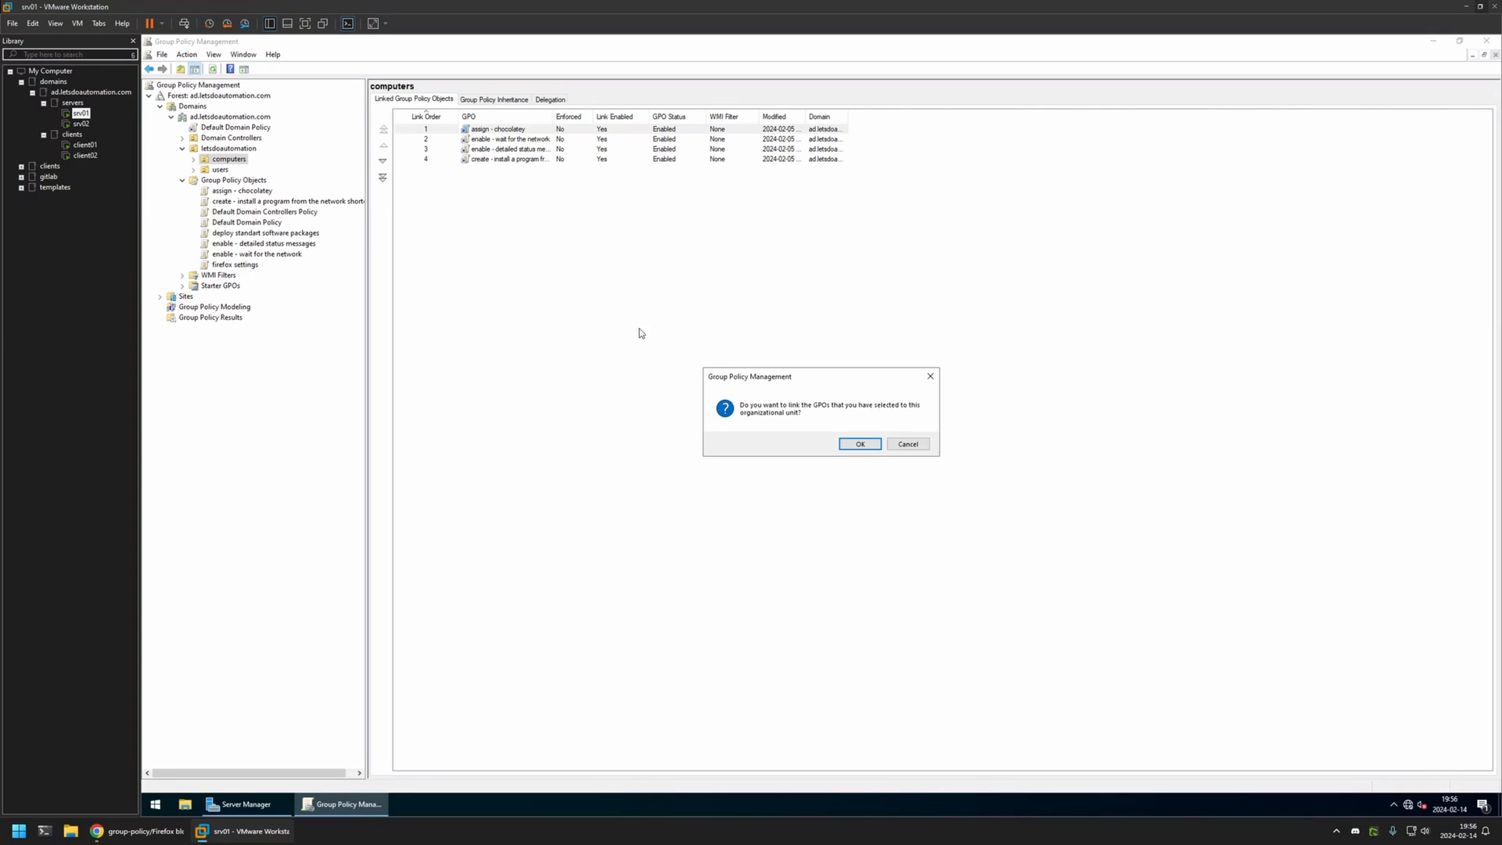
pyautogui.click(858, 443)
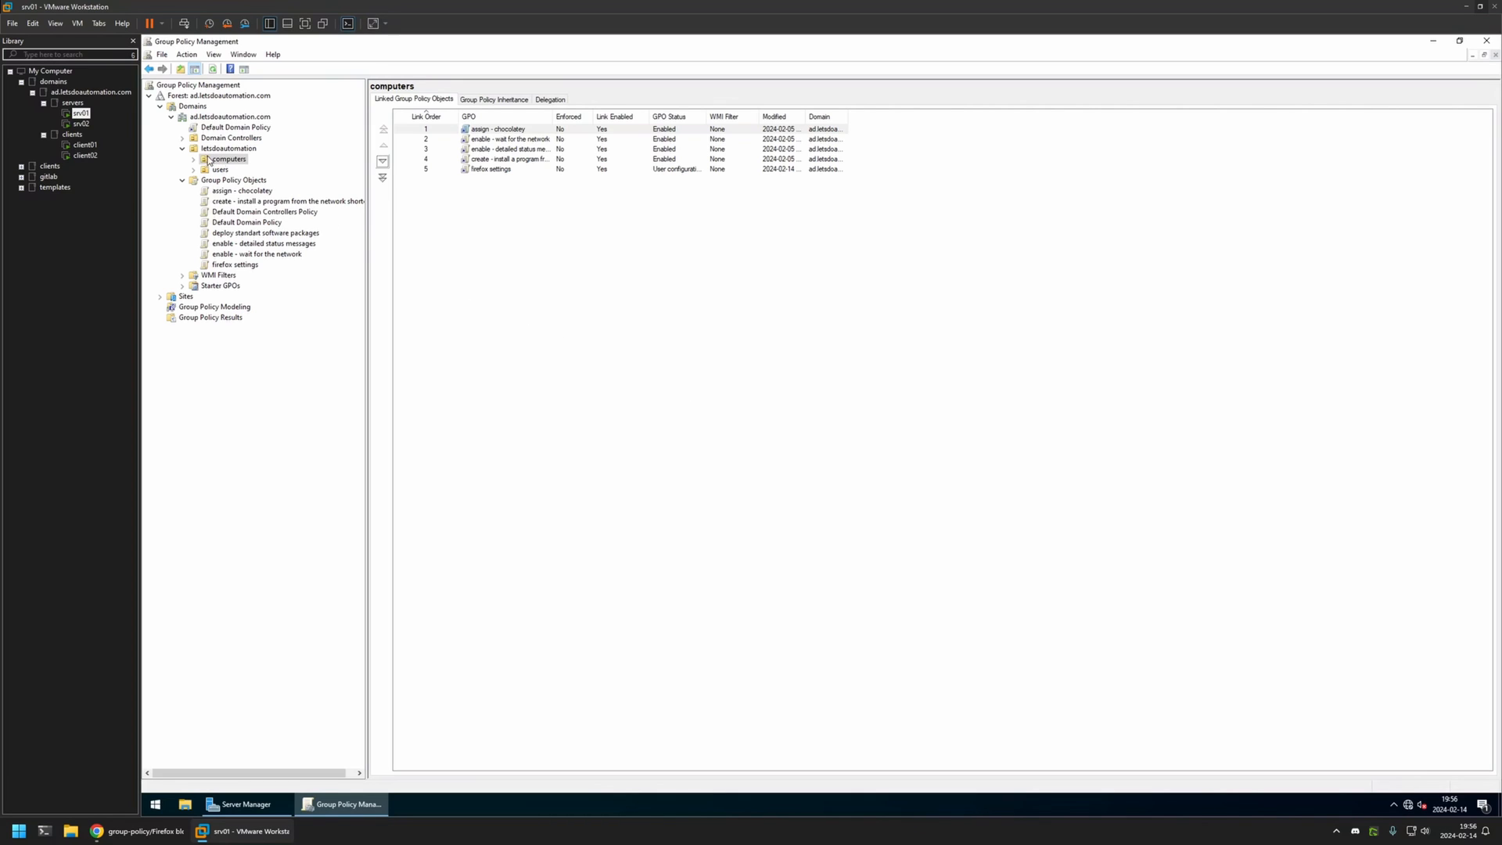
pyautogui.click(194, 159)
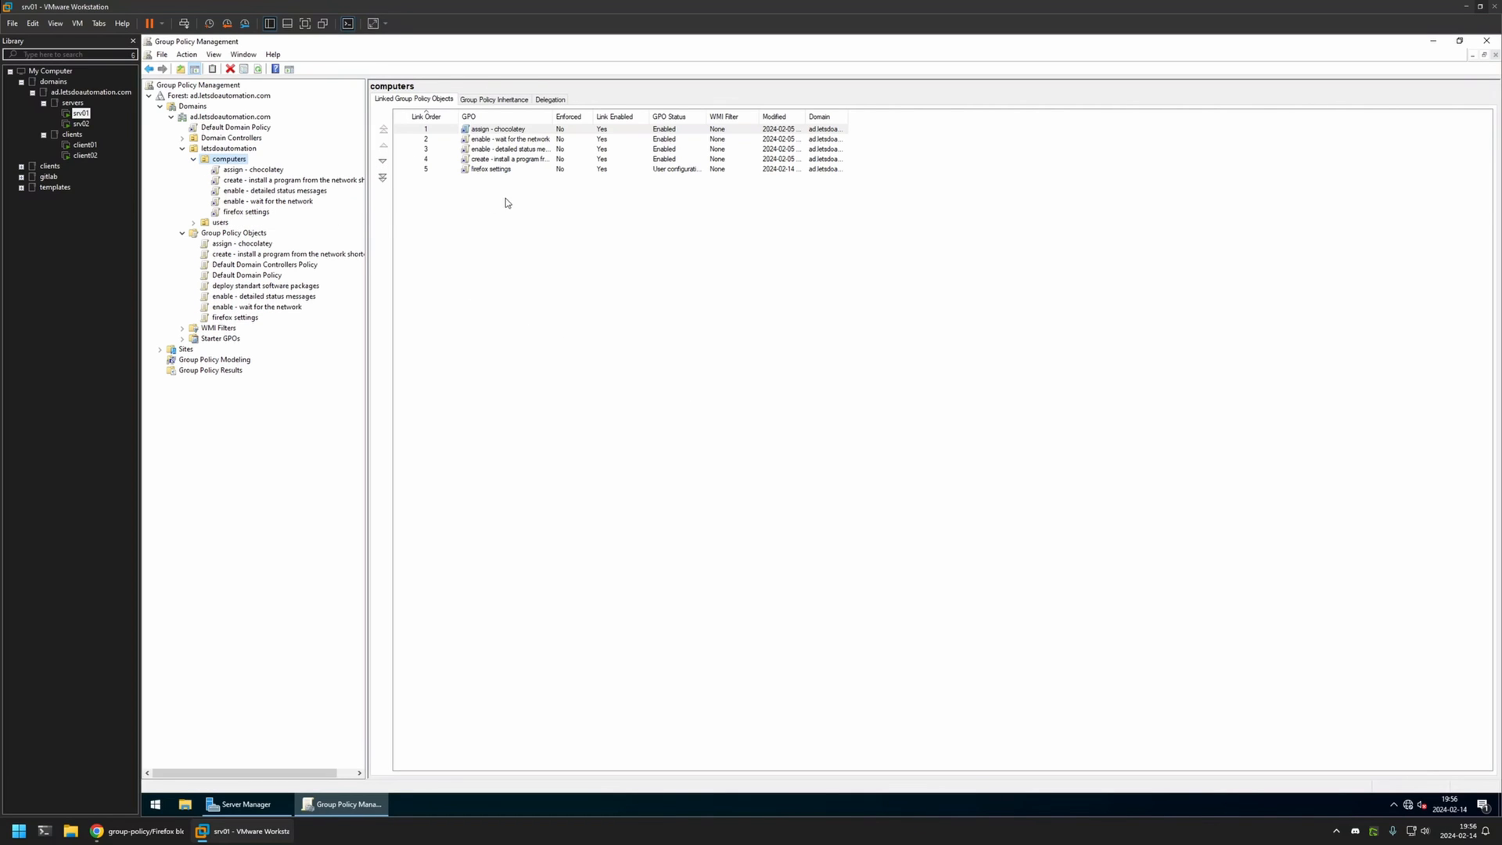
pyautogui.moveTo(308, 211)
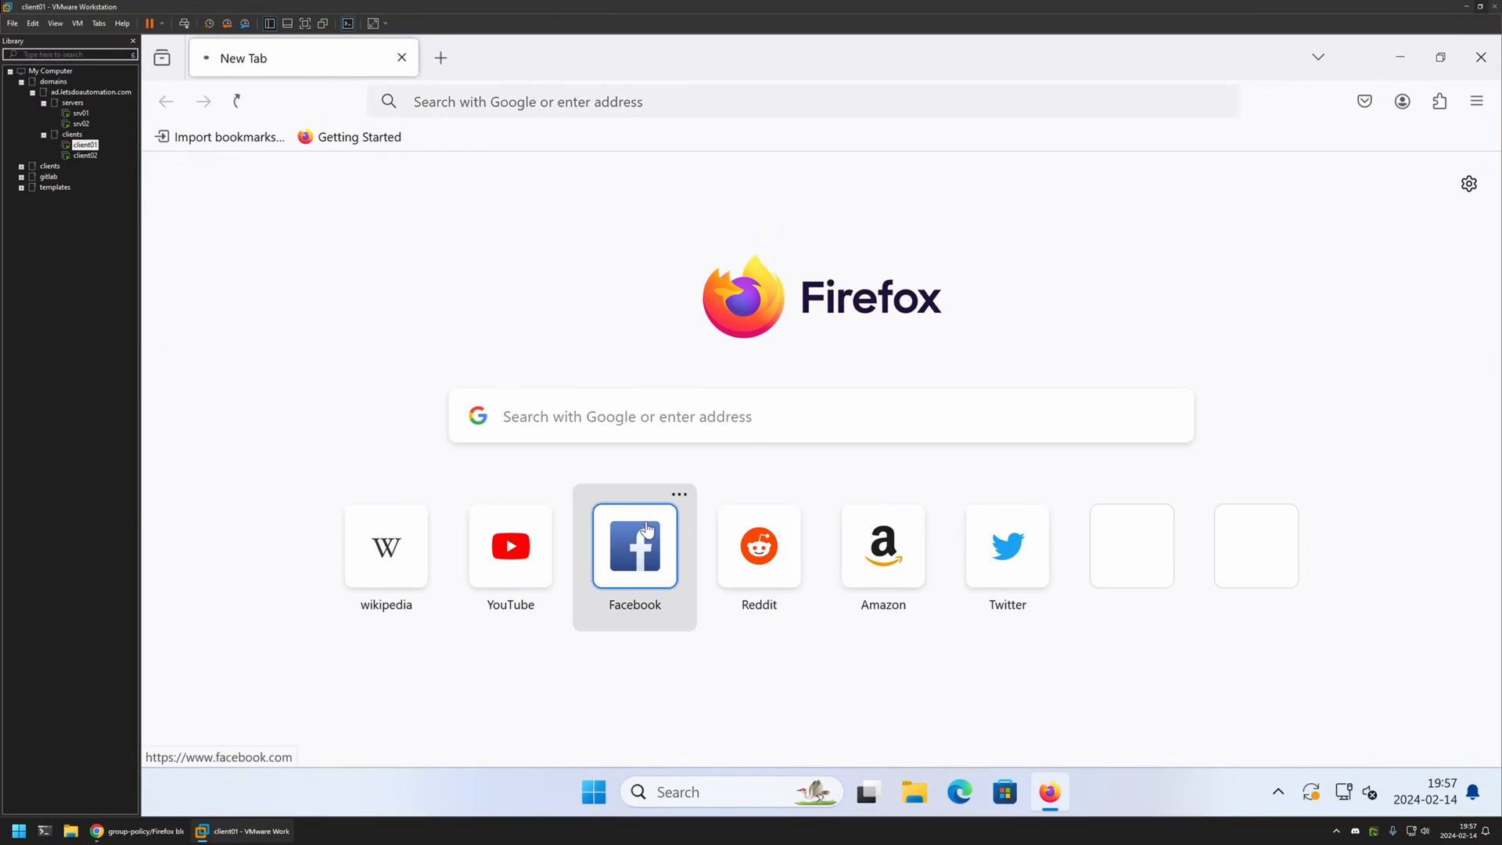
# Load Facebook unblocked from the new tab shortcuts, then search the Start menu for cmd.
pyautogui.click(633, 546)
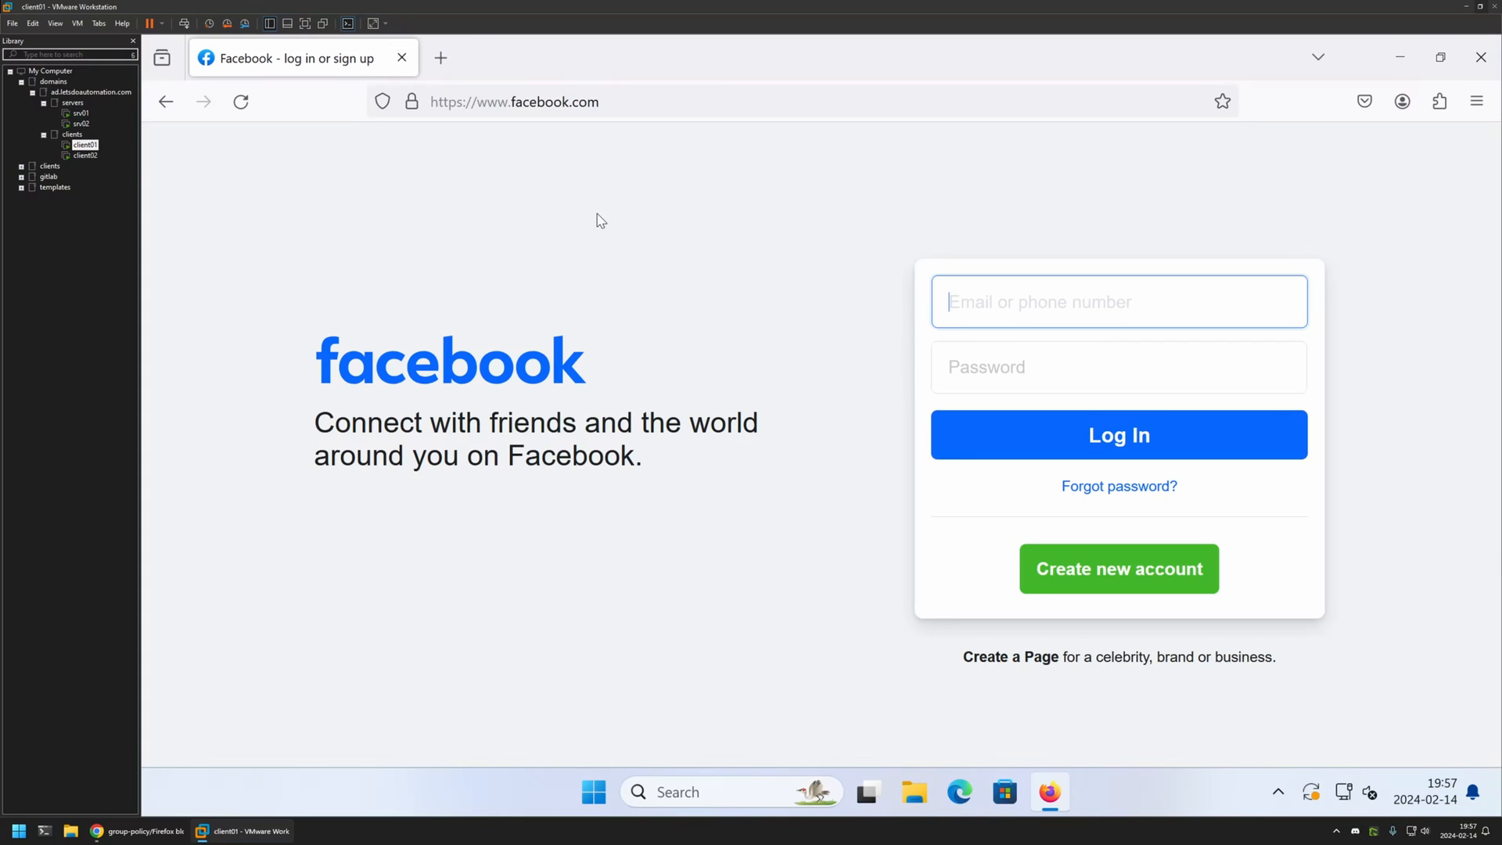
pyautogui.click(593, 792)
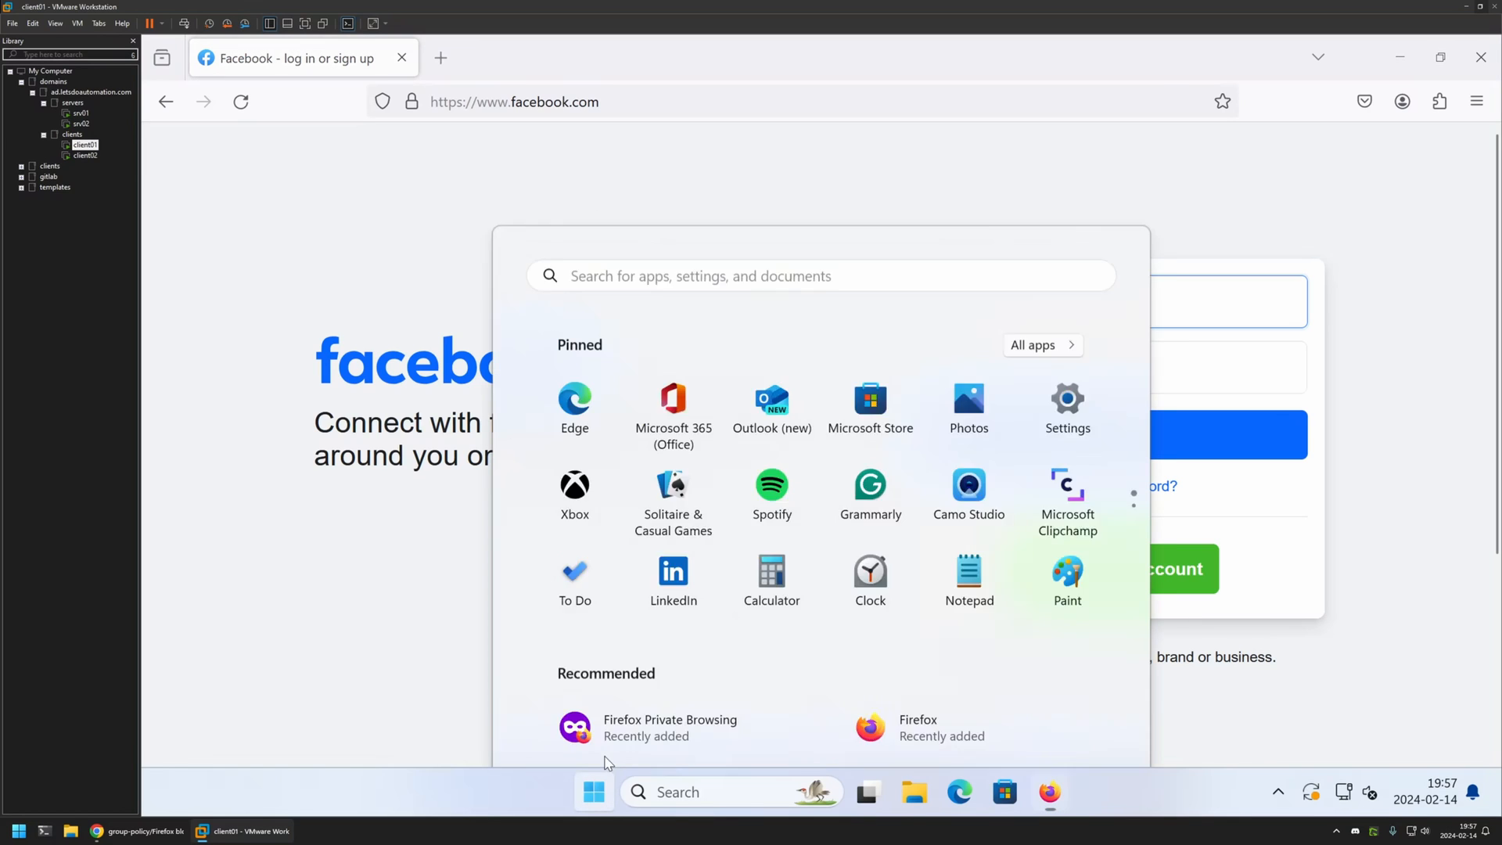
pyautogui.write('cmd')
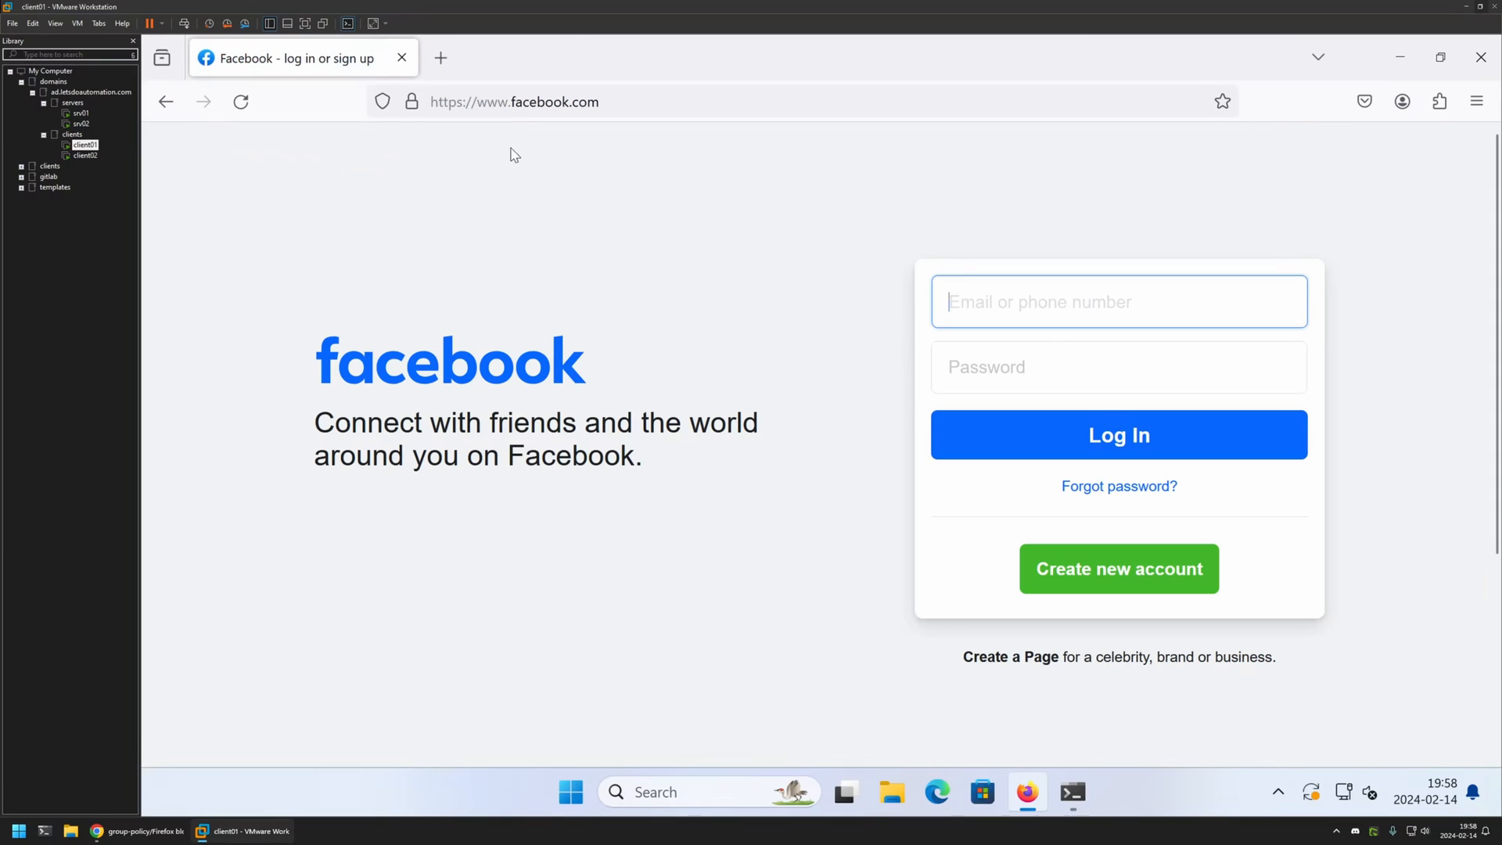
pyautogui.moveTo(613, 191)
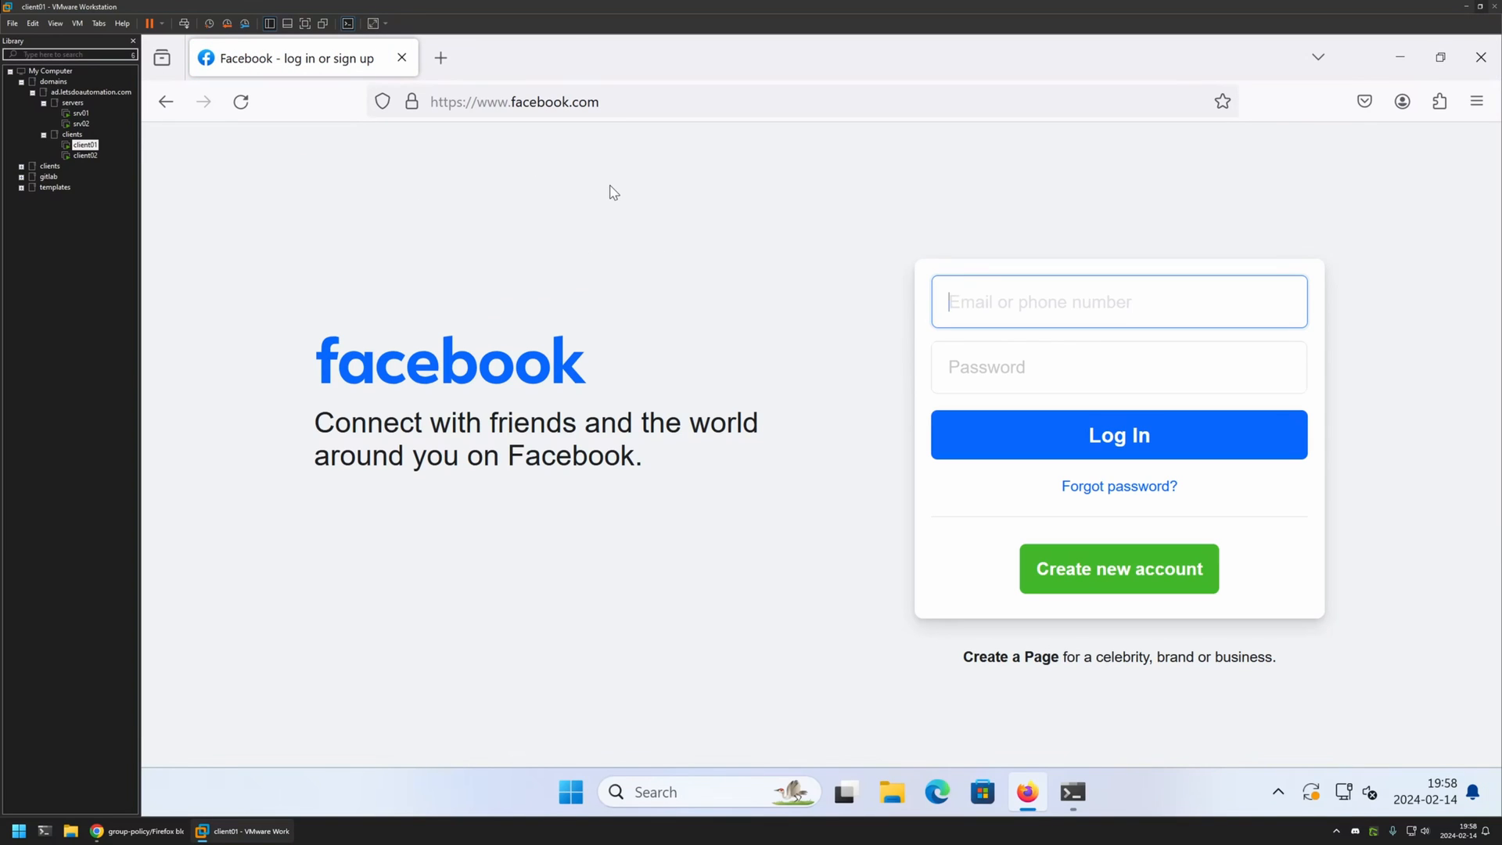
# After the policy update, reopen Firefox and confirm Facebook and Instagram show the blocked page.
pyautogui.click(1070, 791)
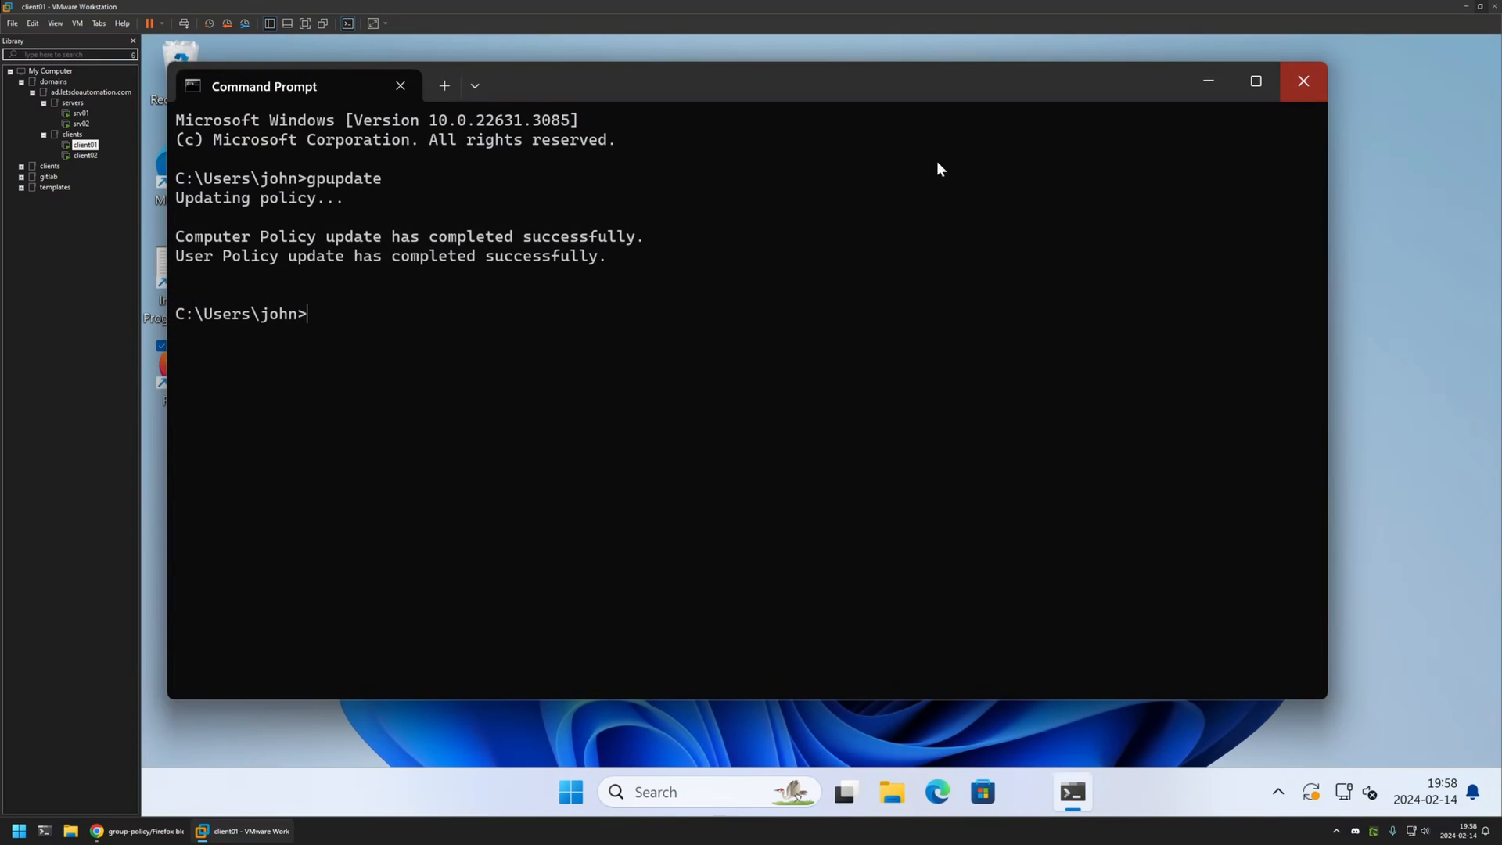
pyautogui.click(1070, 791)
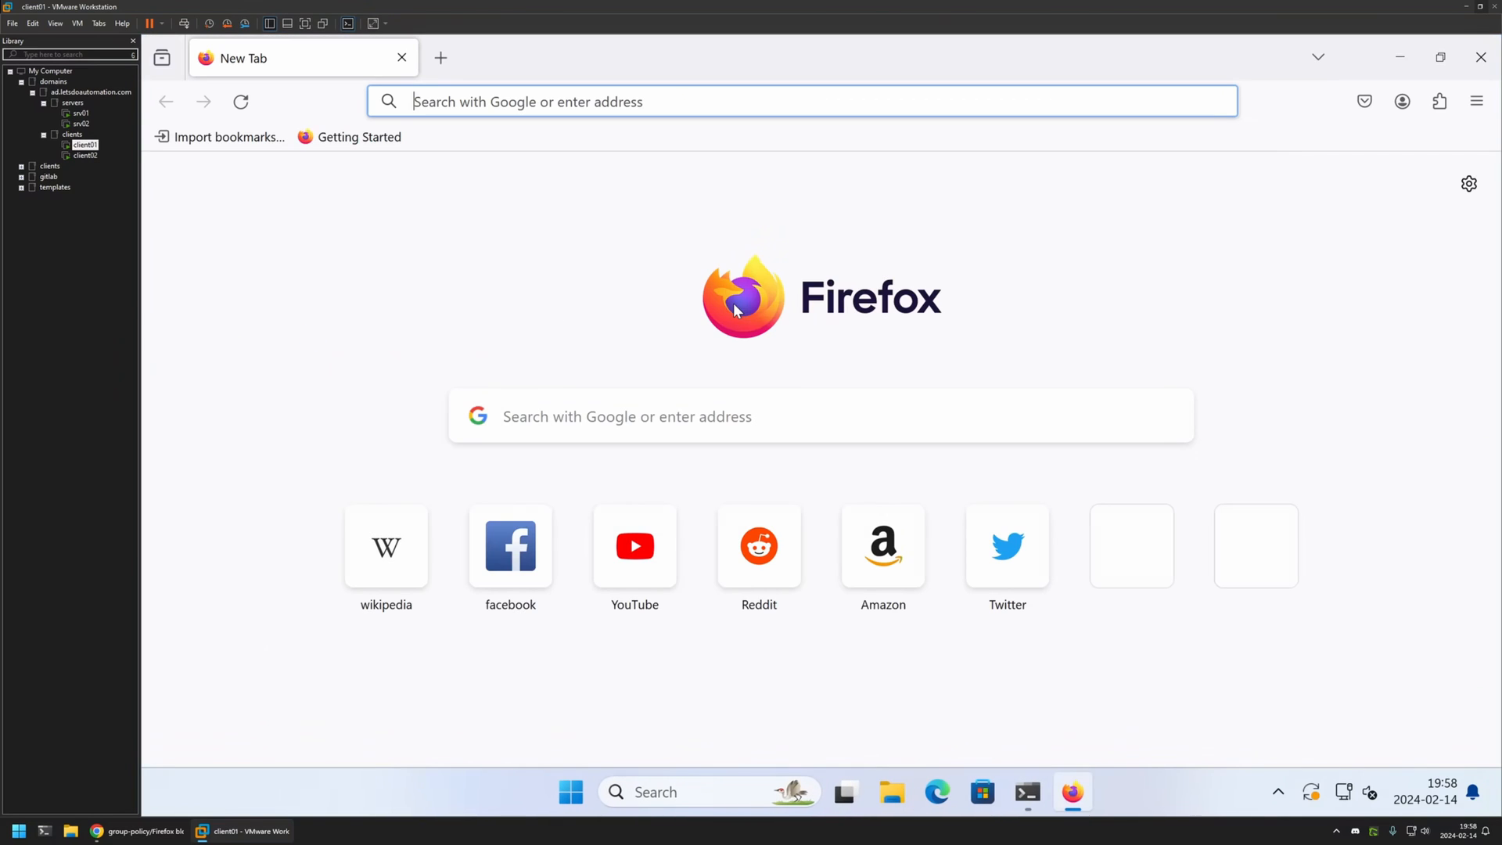
pyautogui.click(510, 545)
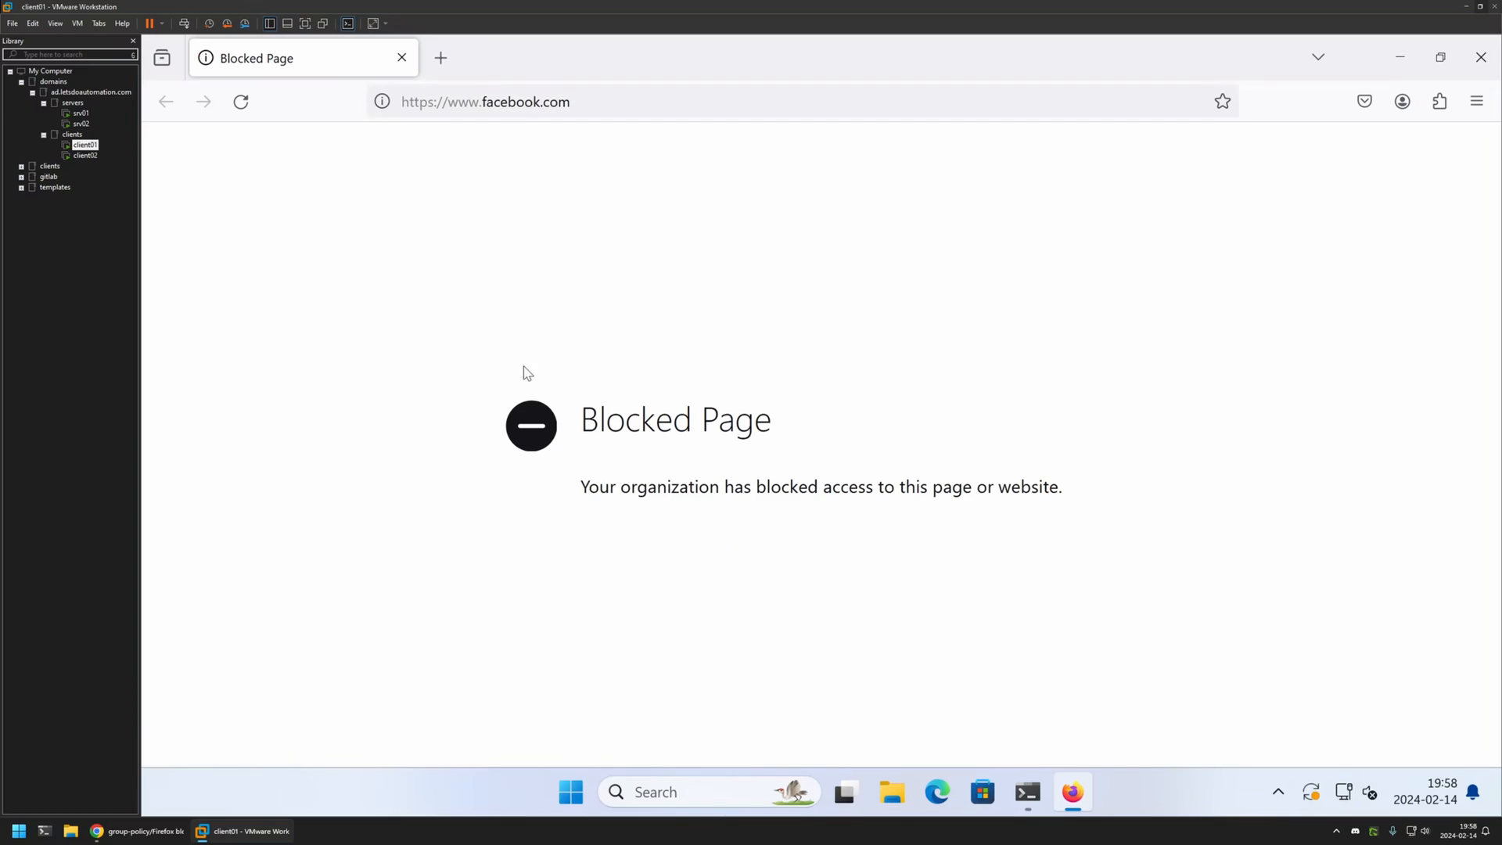
pyautogui.click(485, 102)
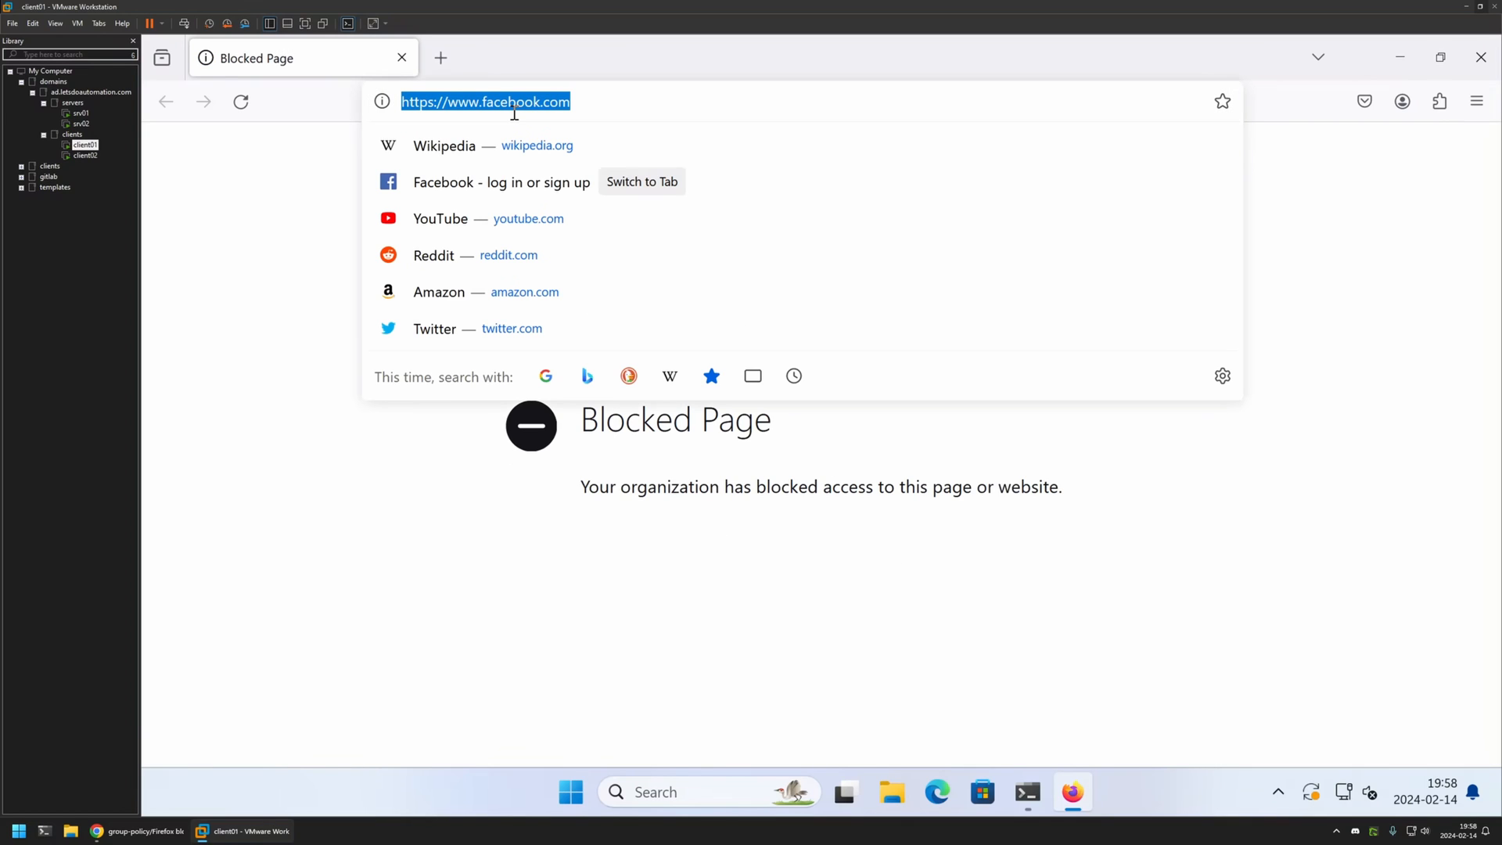
pyautogui.write('instagram.com')
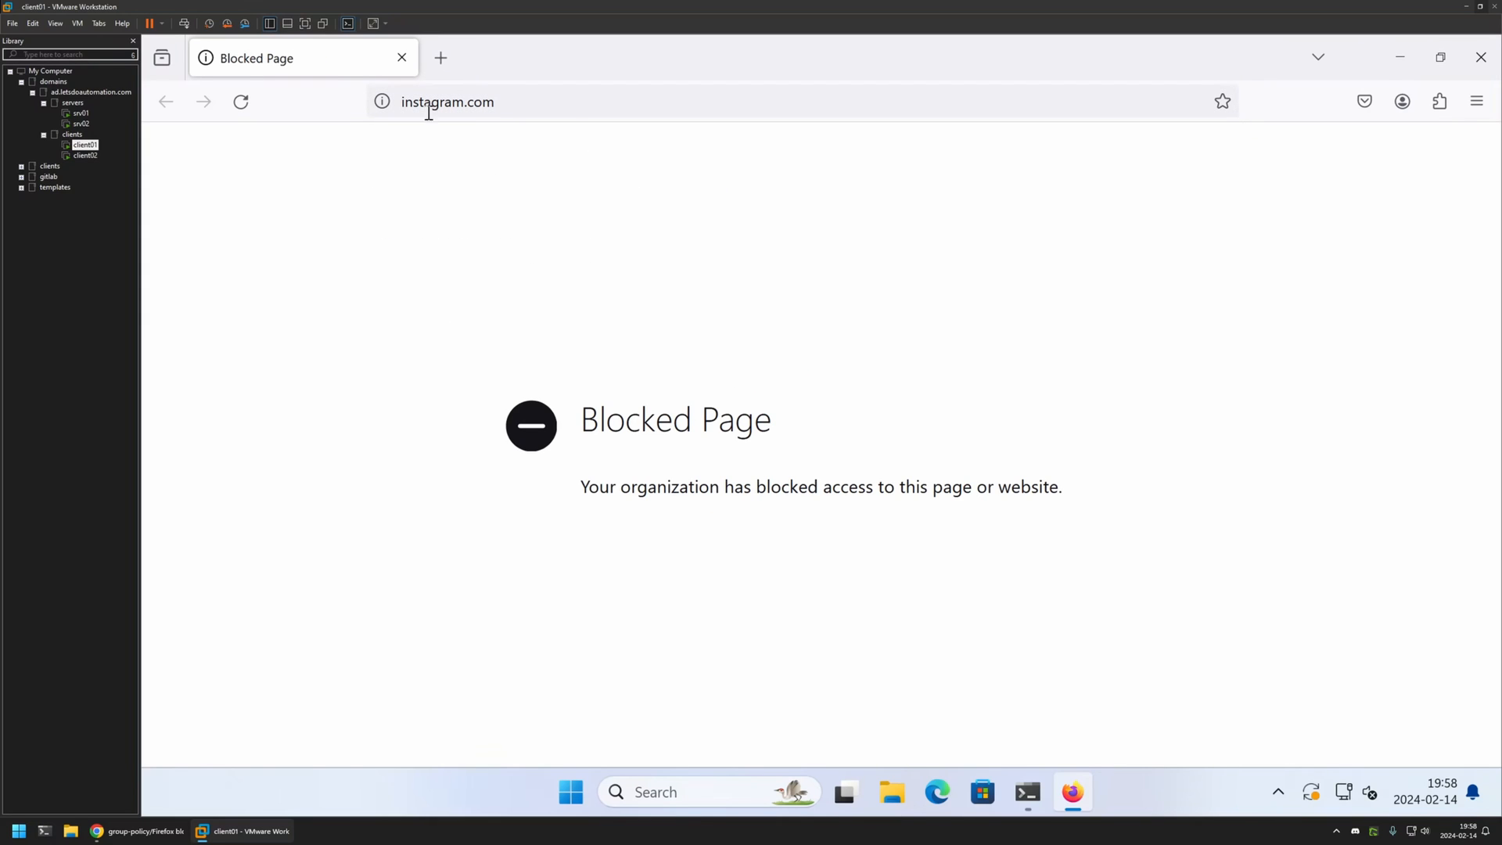
# Search Google for facebook and check the search result is blocked while the Google Play listing loads.
pyautogui.write('googl')
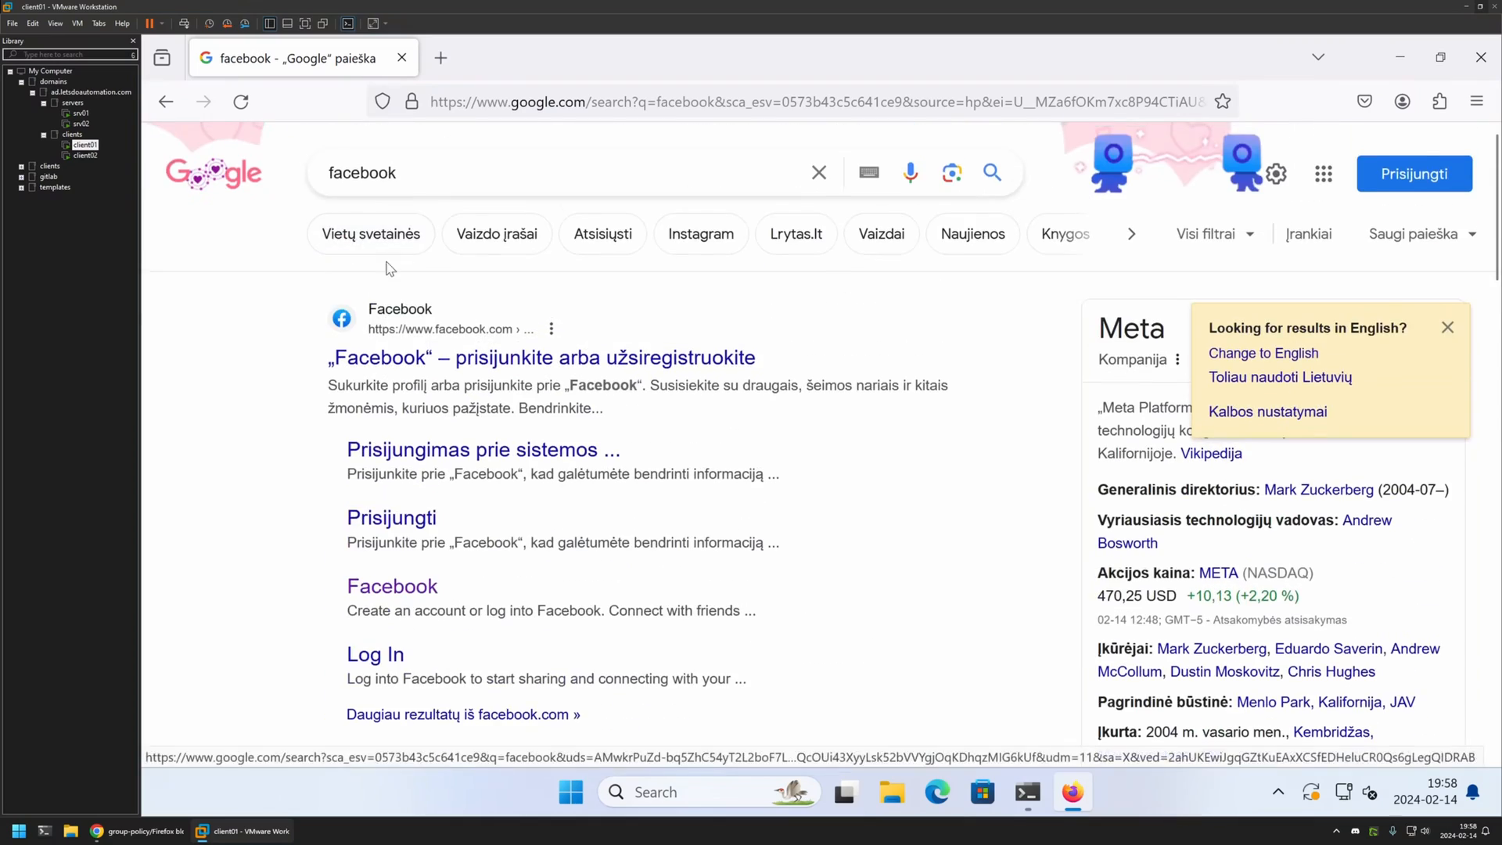
pyautogui.click(543, 357)
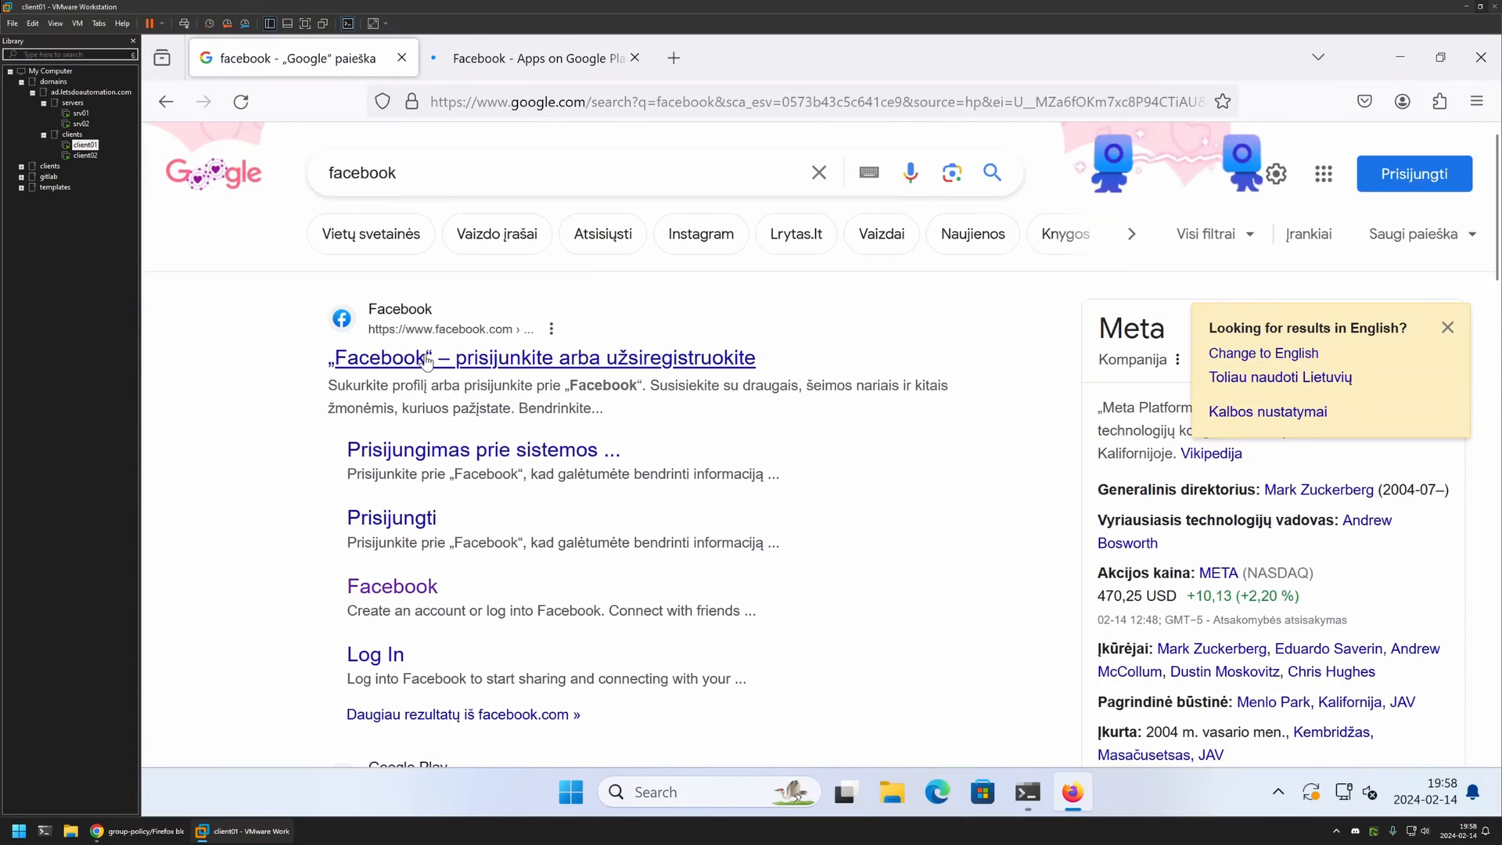
pyautogui.click(378, 357)
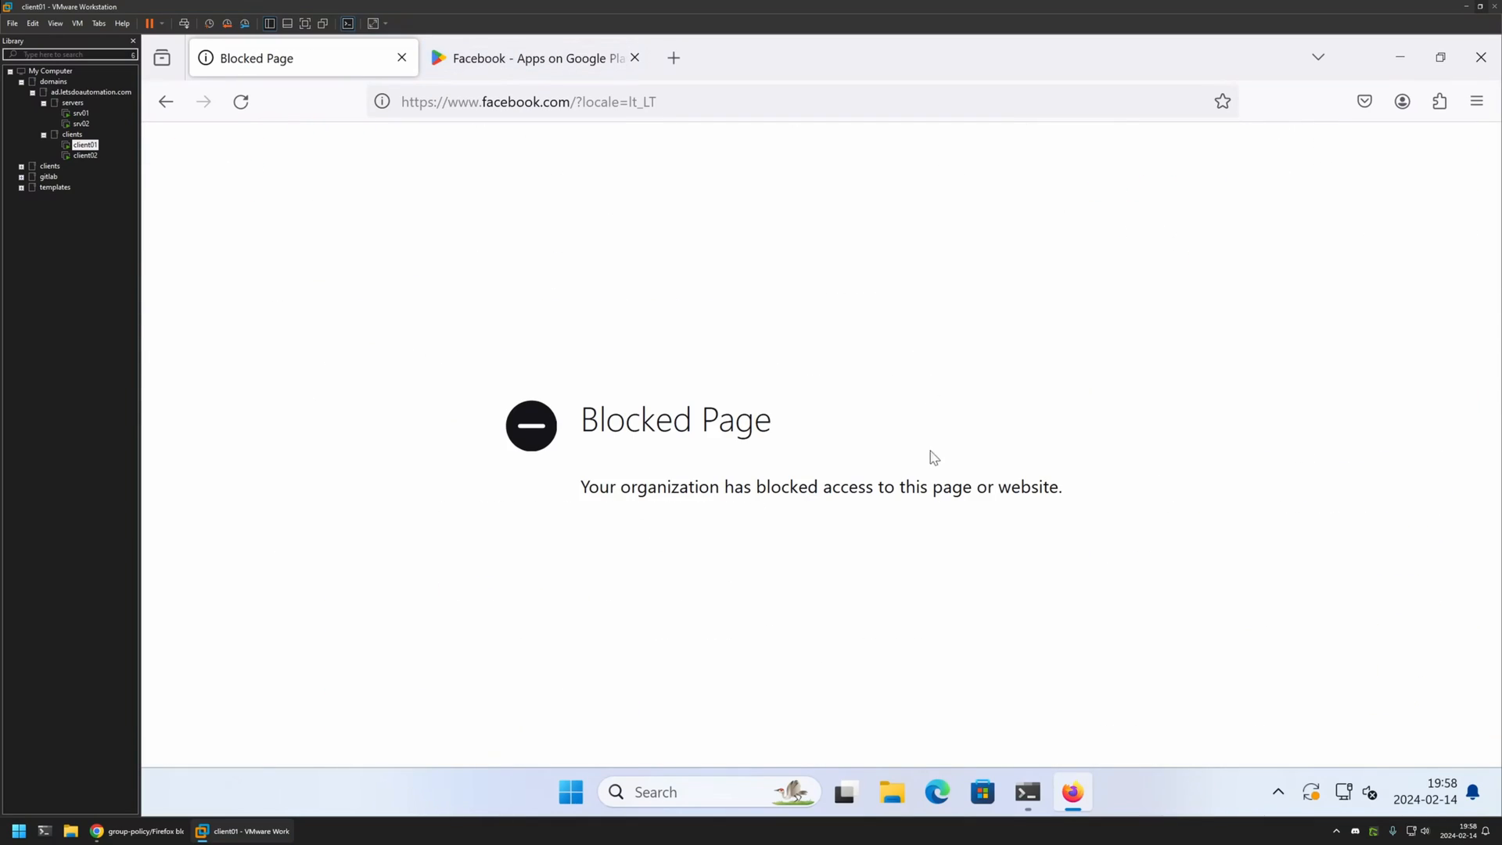
pyautogui.click(537, 58)
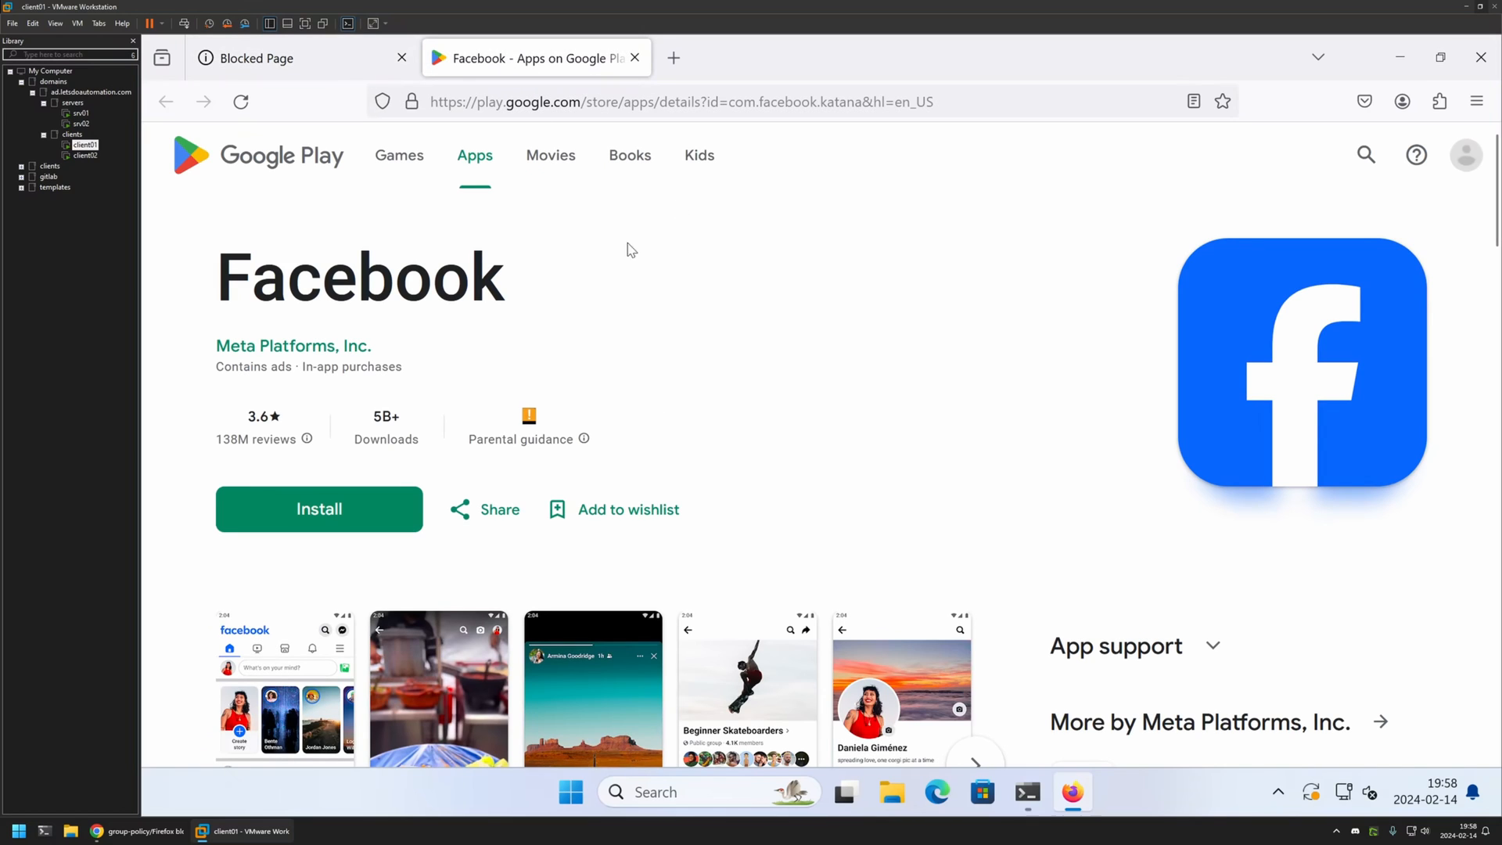